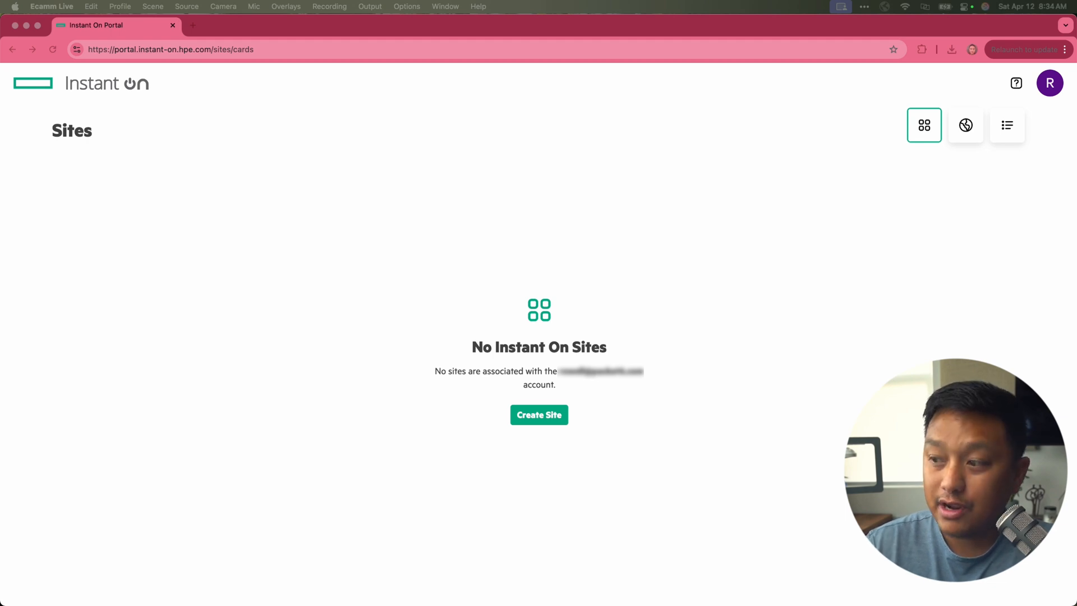
Create a new site named Packet6 and continue to the device search step
{"action": "left_click", "coordinate": [538, 414]}
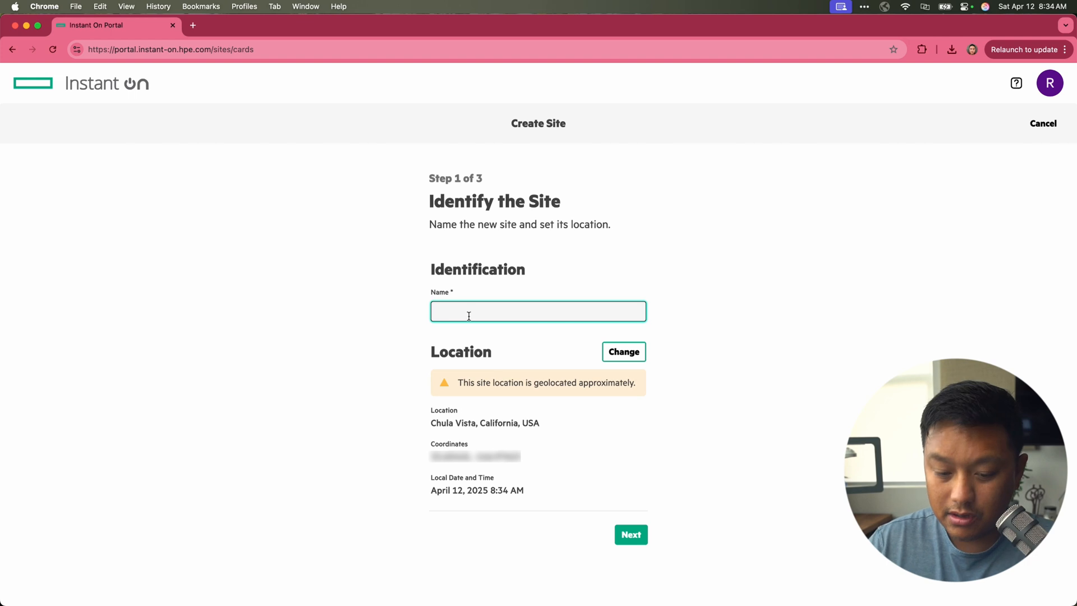
{"action": "type", "text": "Packet6"}
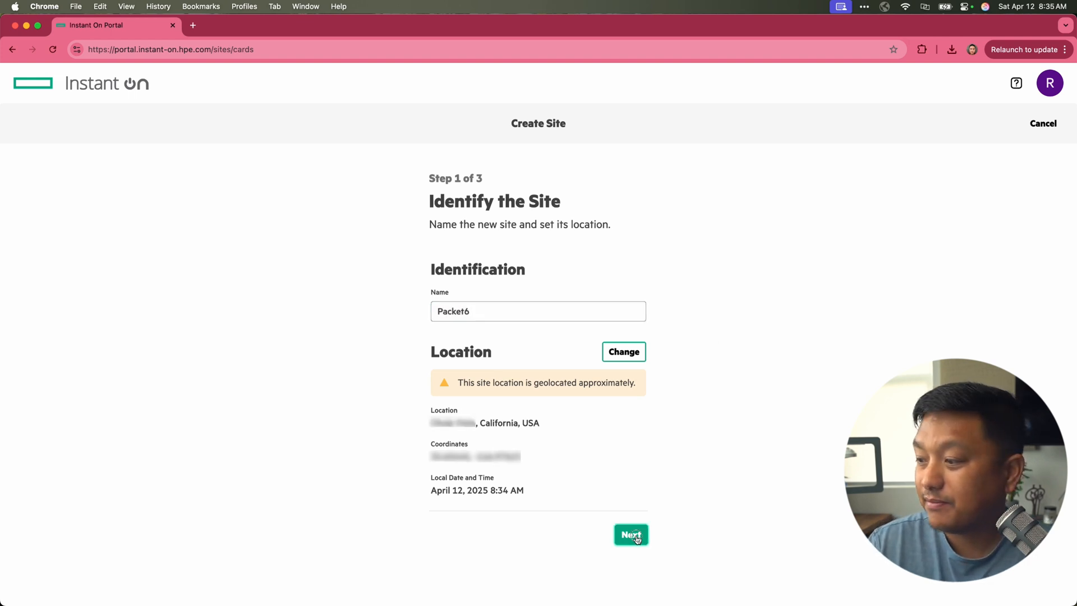
{"action": "left_click", "coordinate": [630, 534]}
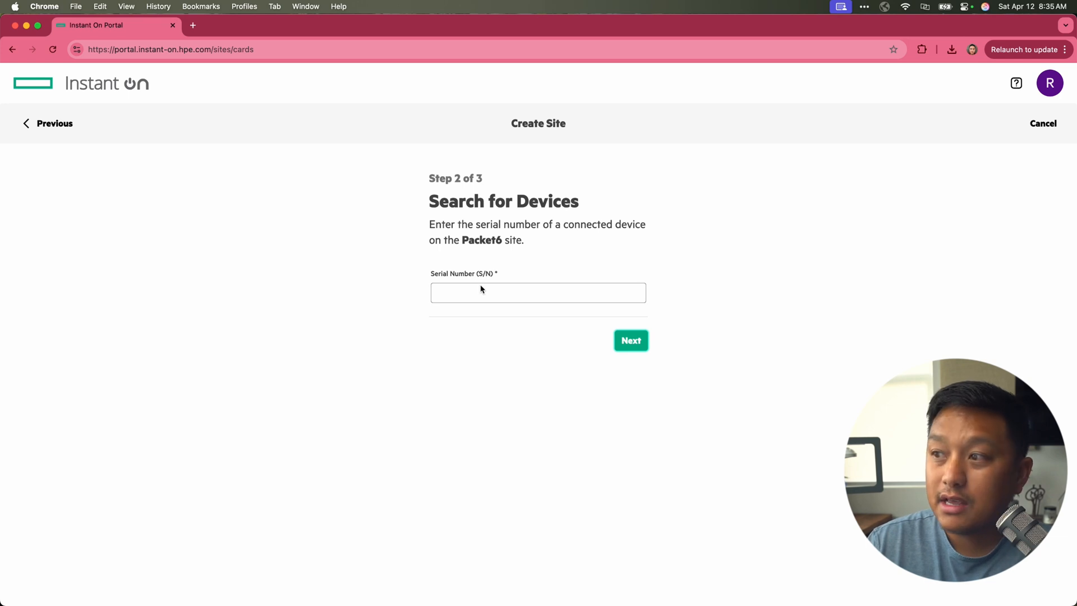
Search for the access point by serial number VNR5M1C02C
{"action": "left_click", "coordinate": [537, 292]}
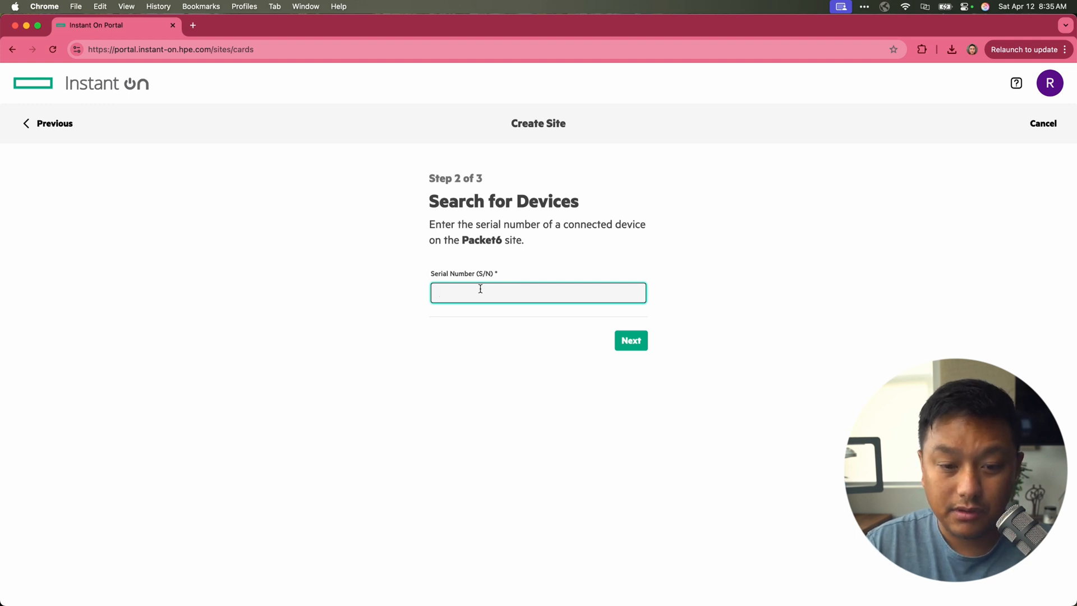
{"action": "type", "text": "VNR5M1C02C"}
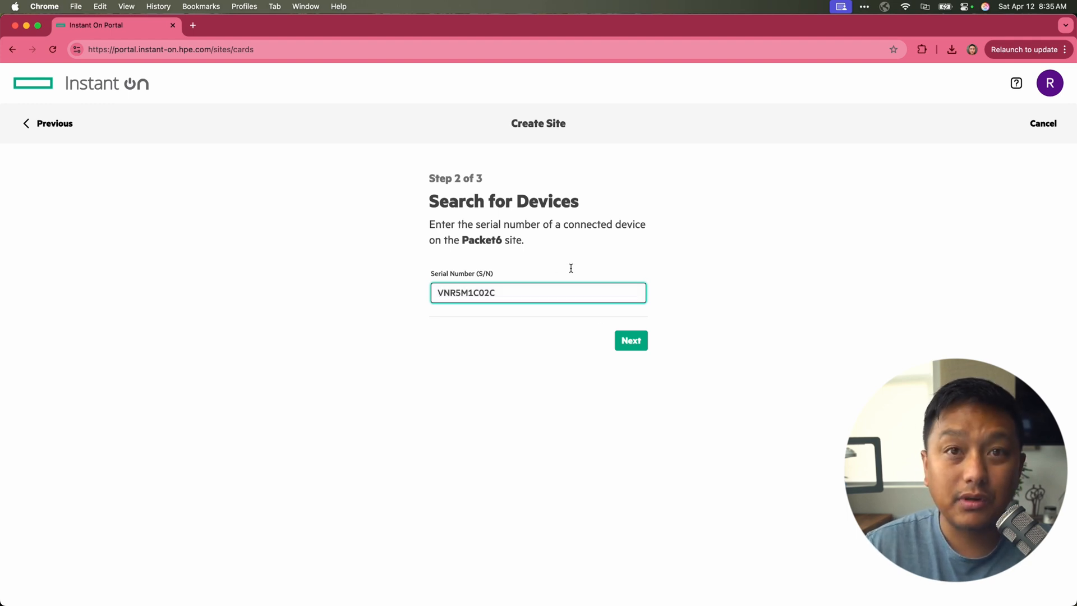
{"action": "left_click", "coordinate": [630, 341]}
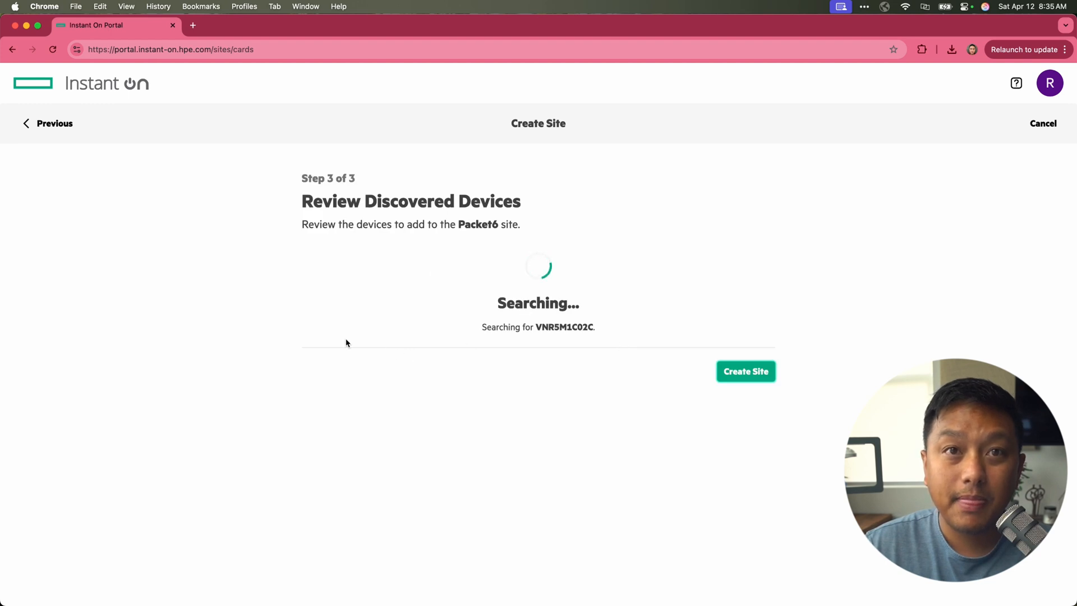
{"action": "mouse_move", "coordinate": [328, 343]}
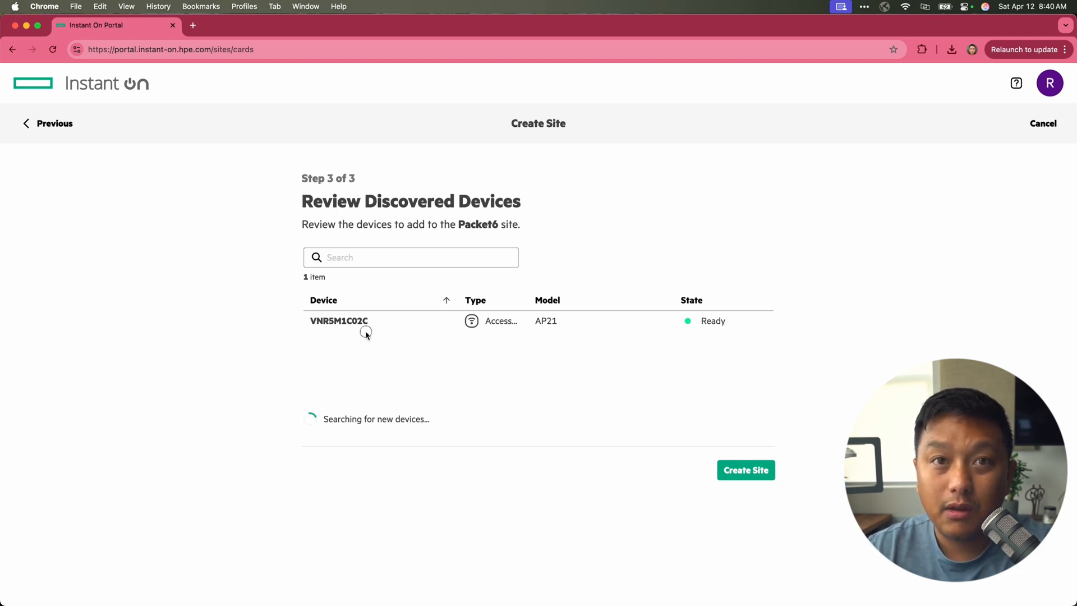
Review the discovered AP21 (VNR5M1C02C) and create the site, reaching the operating mode choice
{"action": "left_click", "coordinate": [339, 321]}
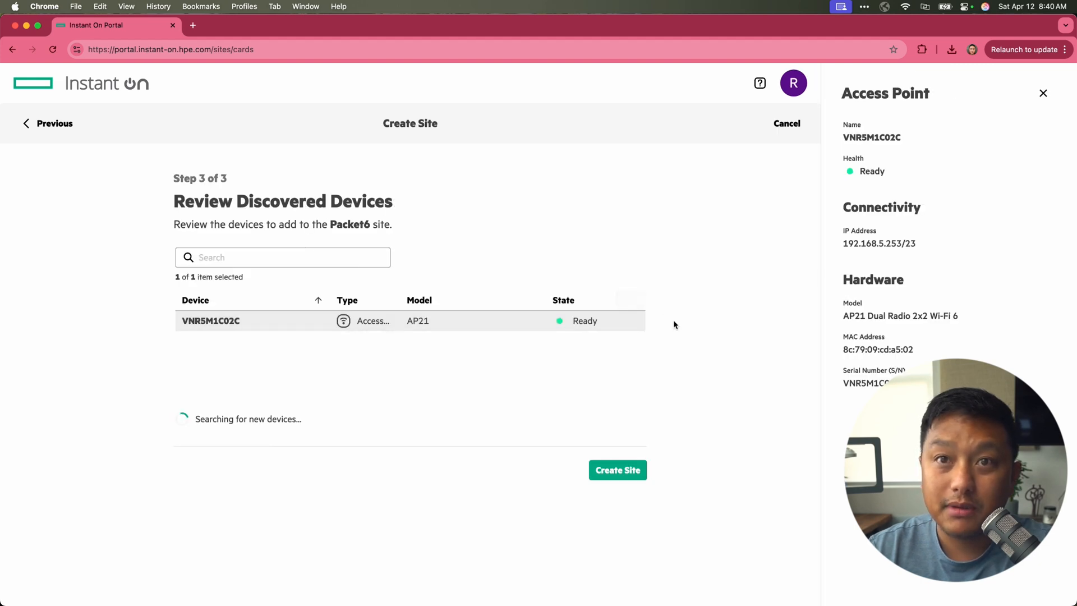
{"action": "mouse_move", "coordinate": [821, 377]}
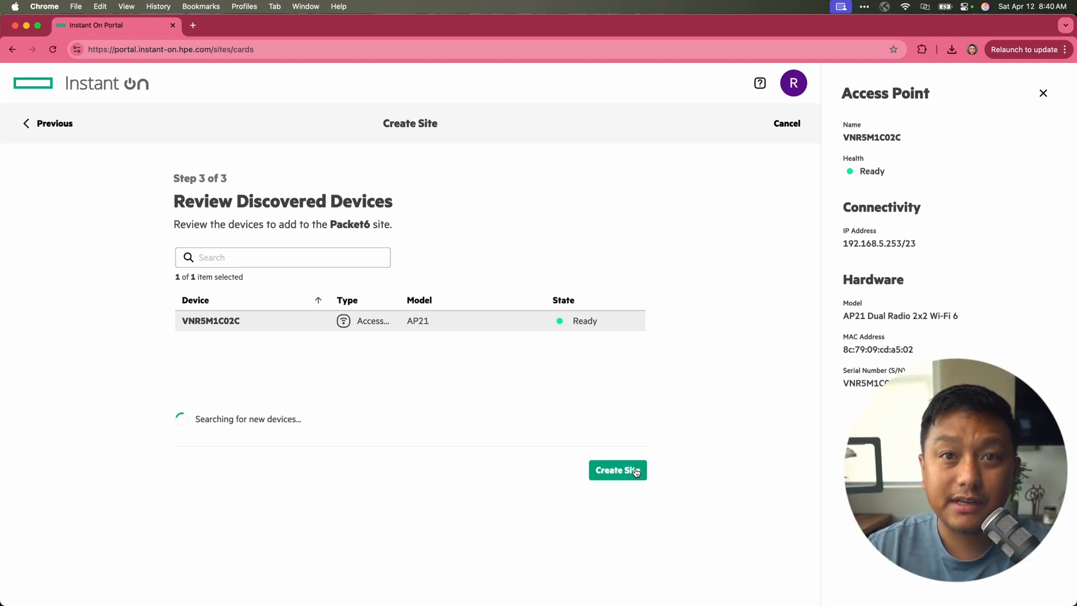
{"action": "left_click", "coordinate": [616, 470]}
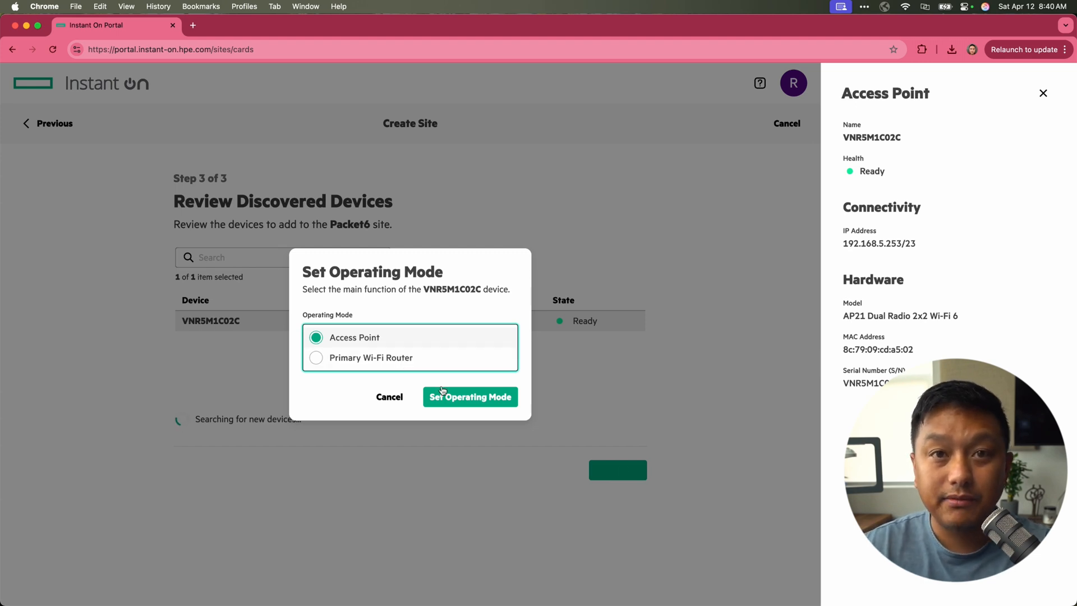
Confirm Access Point operating mode to finish Packet6, then view its empty Networks page
{"action": "left_click", "coordinate": [471, 396]}
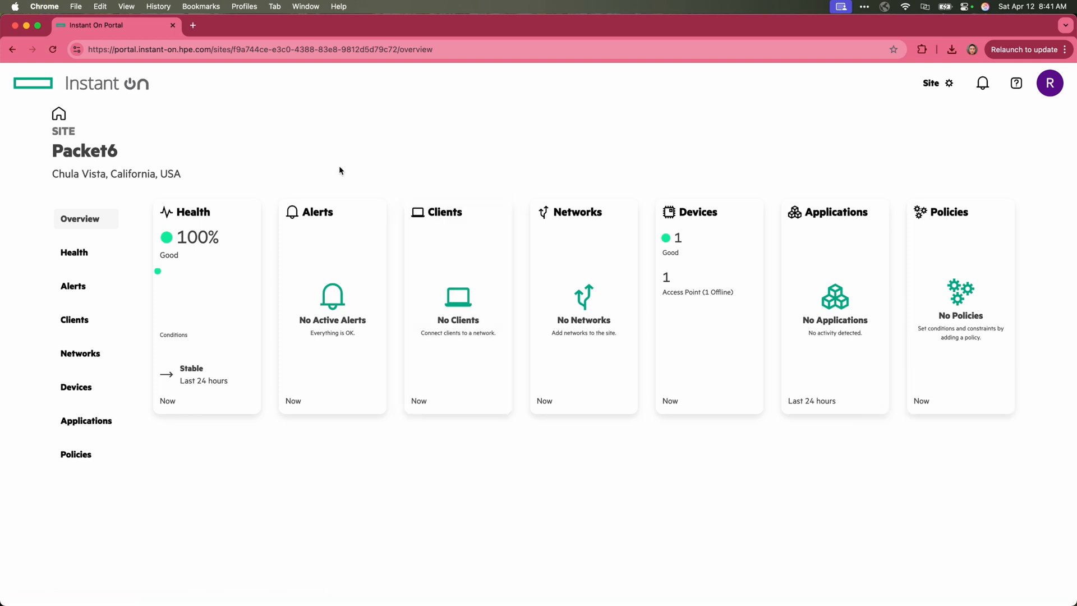
{"action": "mouse_move", "coordinate": [194, 280]}
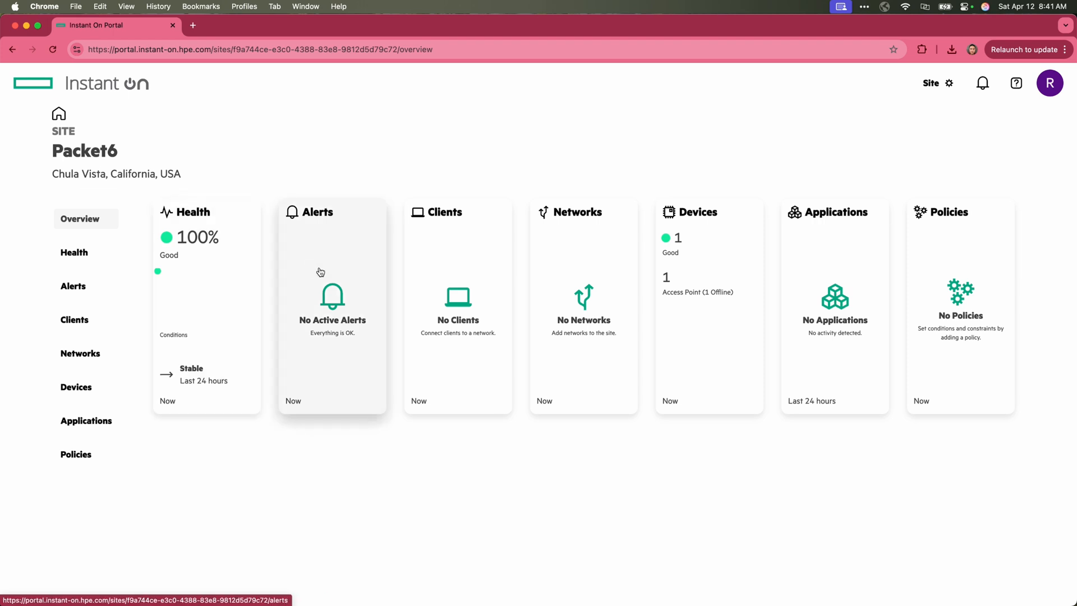
{"action": "mouse_move", "coordinate": [472, 304]}
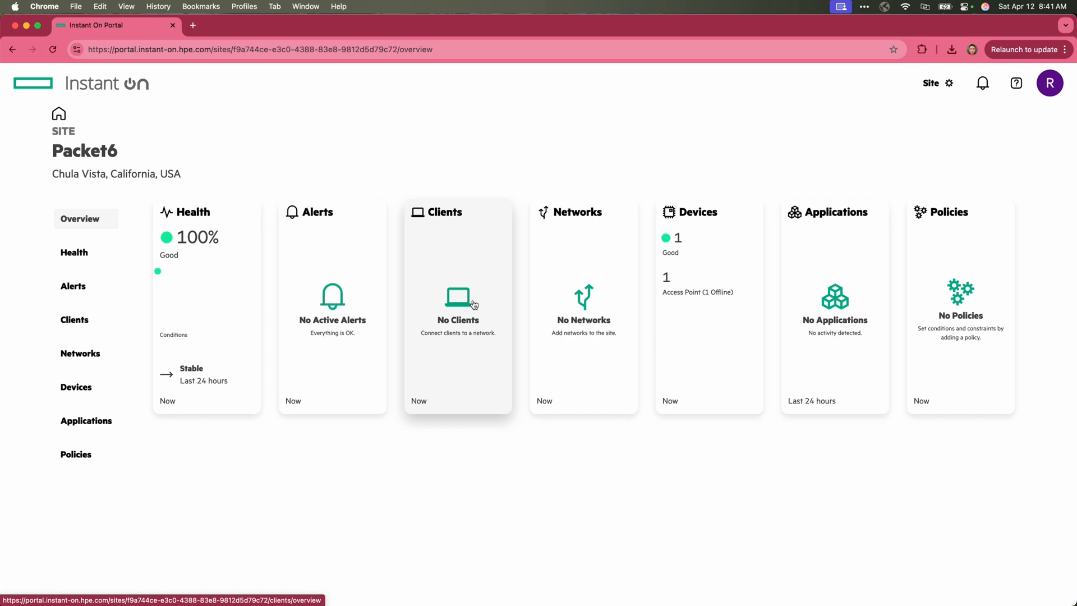
{"action": "mouse_move", "coordinate": [708, 301]}
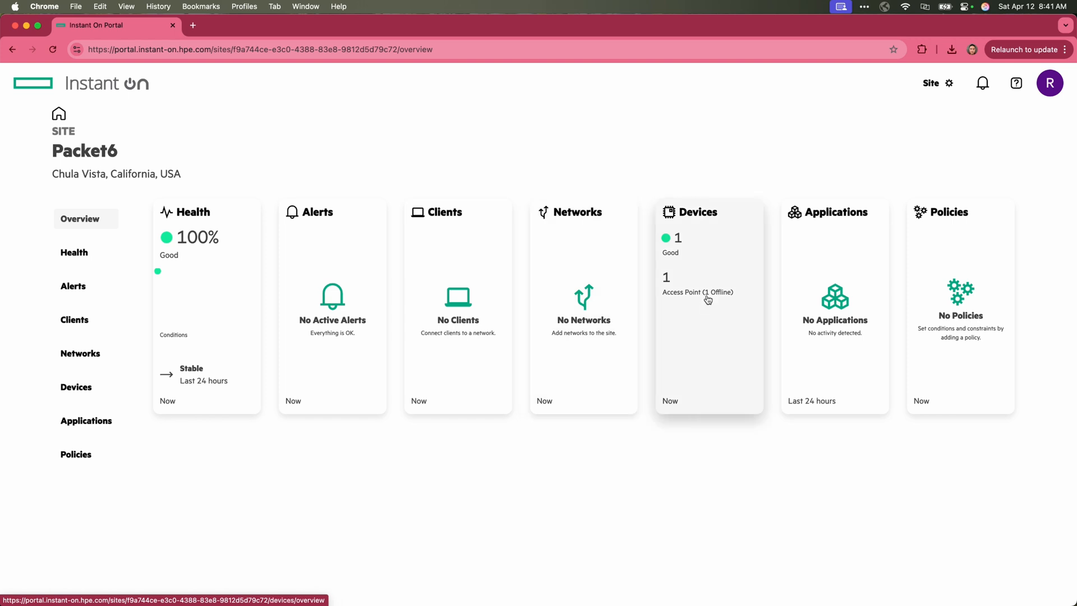
{"action": "mouse_move", "coordinate": [744, 317]}
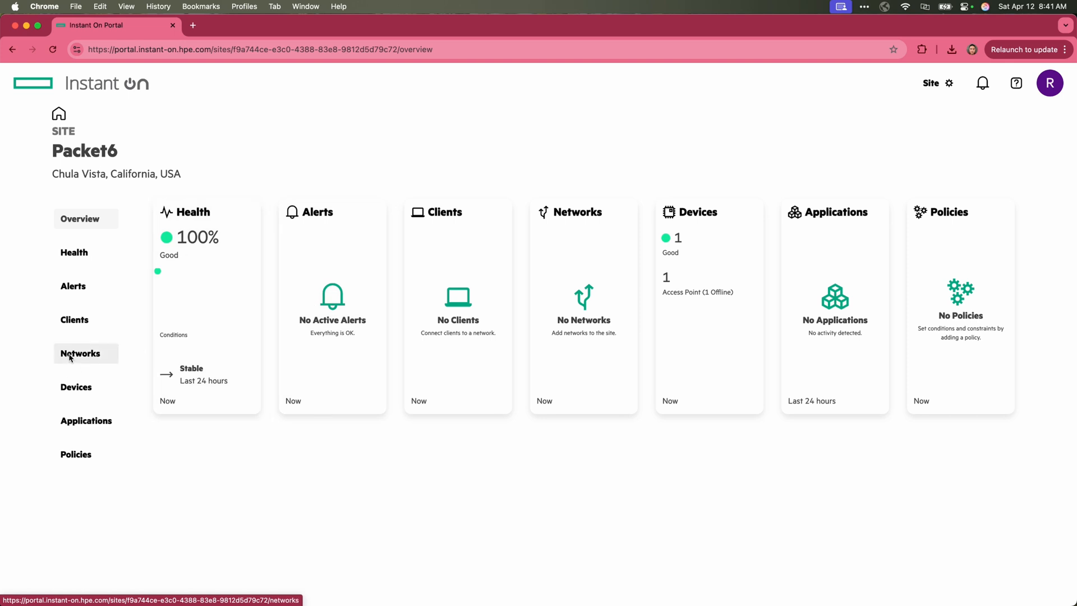
{"action": "left_click", "coordinate": [80, 354]}
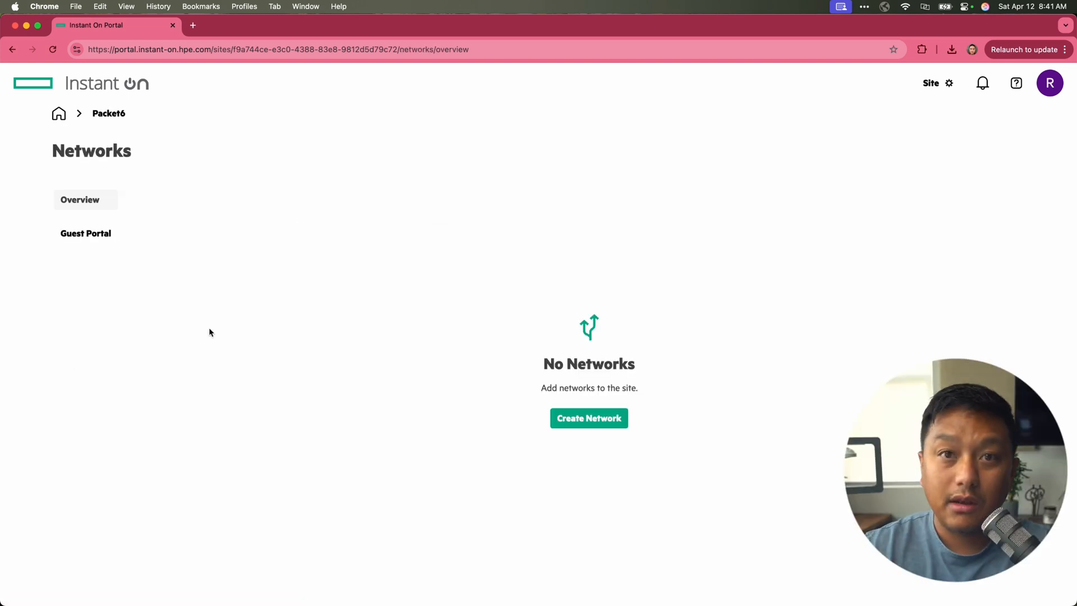
Start a new employee network named Packet6
{"action": "left_click", "coordinate": [588, 417]}
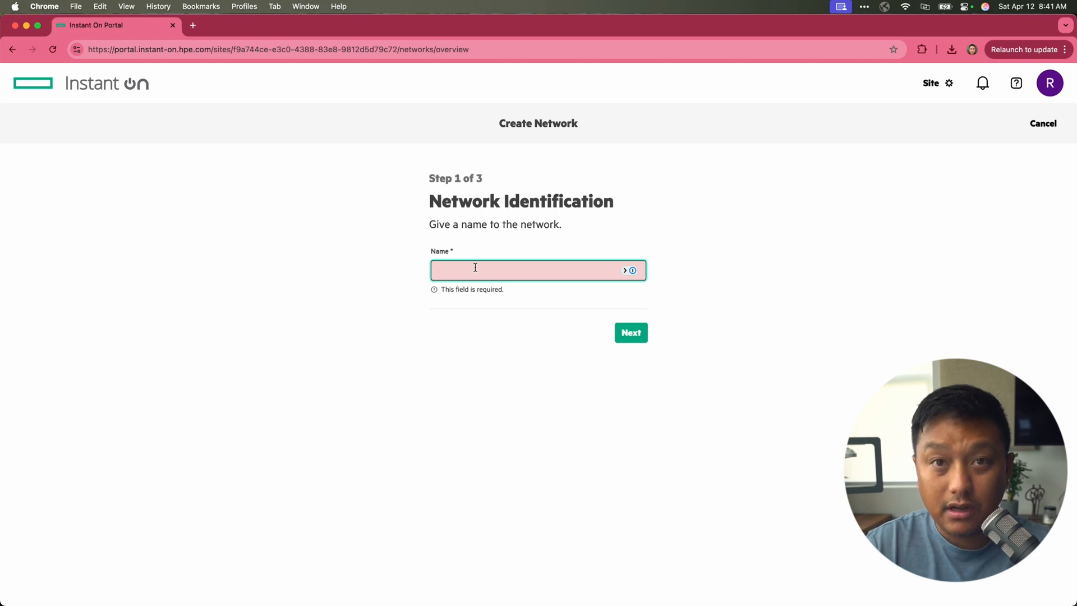
{"action": "type", "text": "Packet6"}
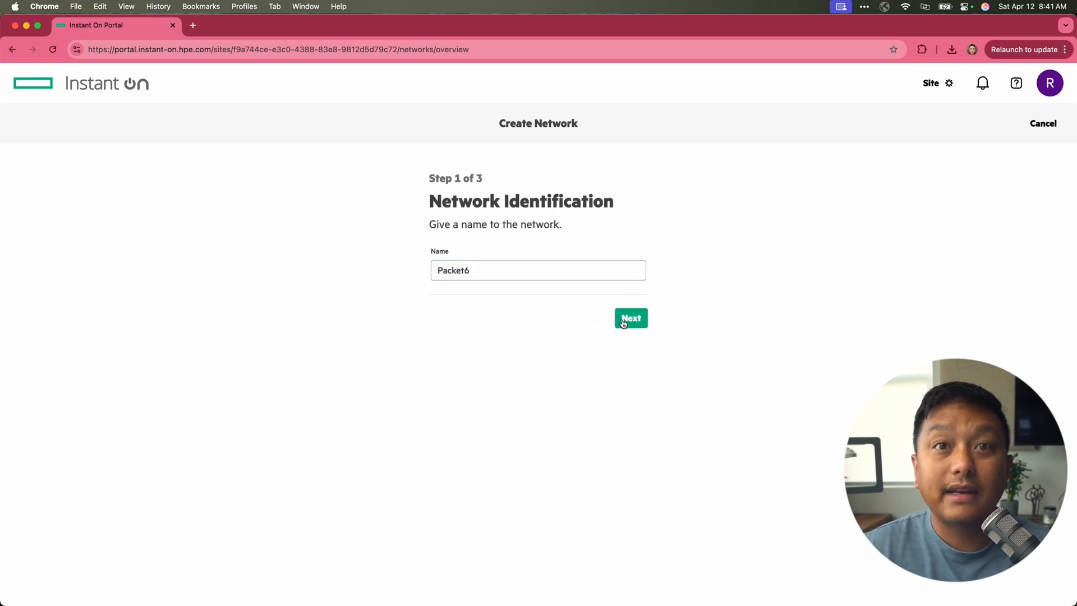
{"action": "left_click", "coordinate": [629, 318]}
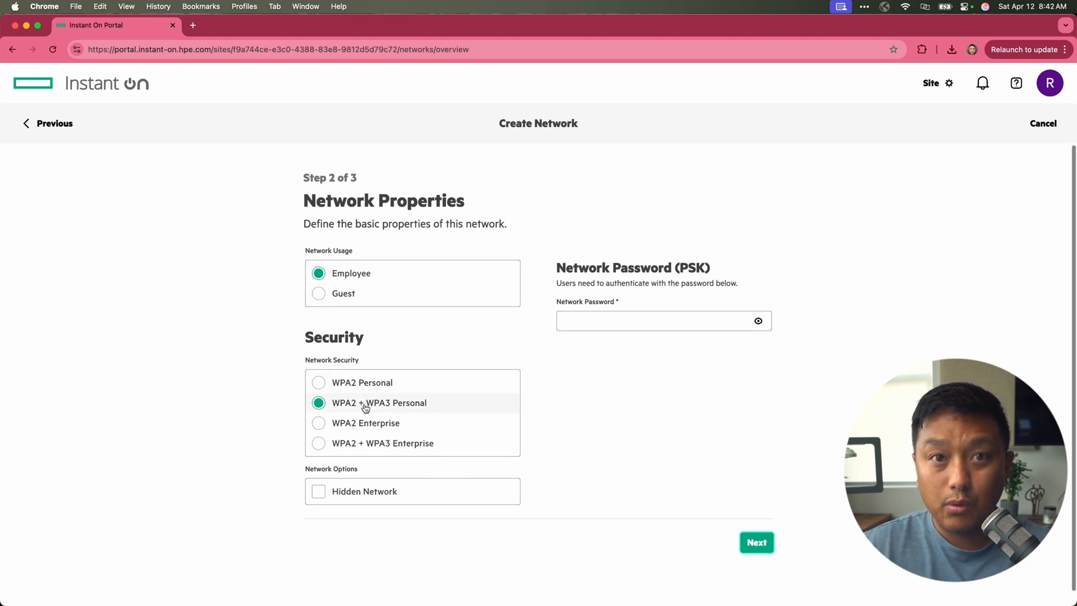
{"action": "mouse_move", "coordinate": [332, 451]}
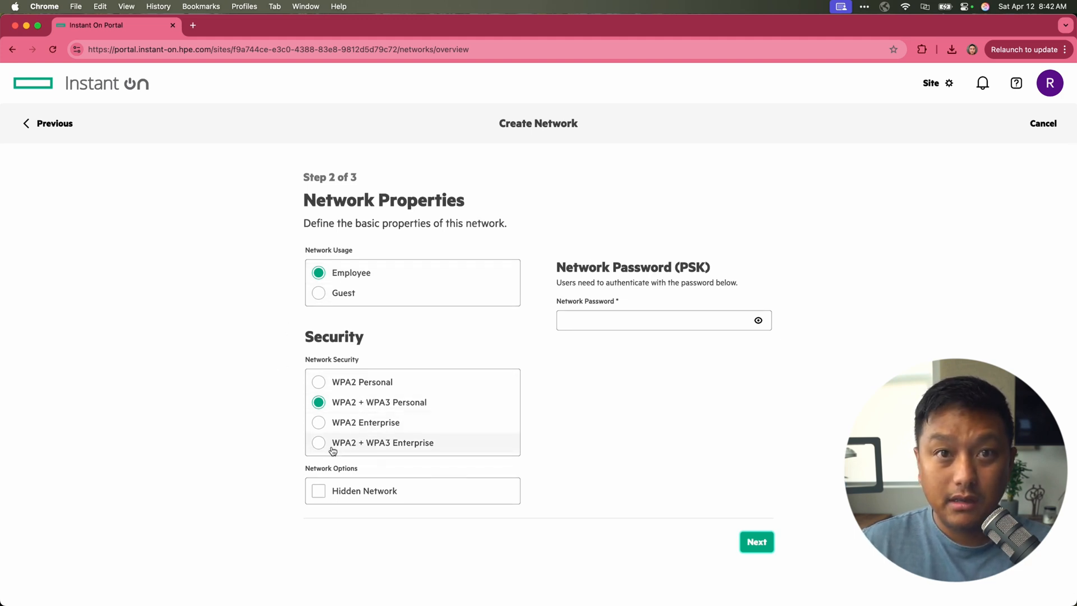
{"action": "mouse_move", "coordinate": [319, 382]}
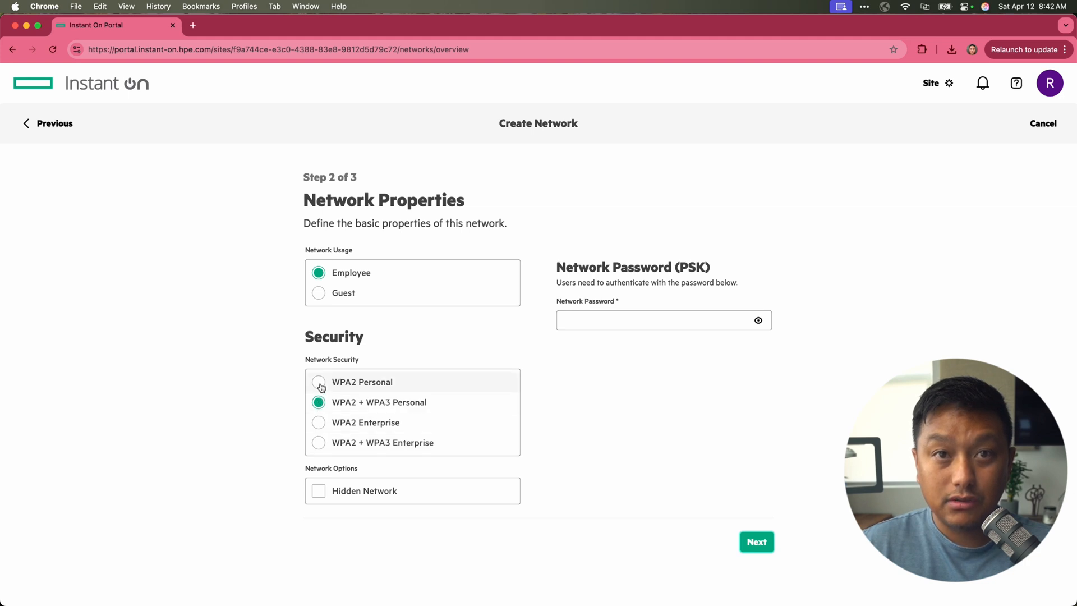
Set security to WPA2 Personal with password 'password' and continue to IP assignment
{"action": "left_click", "coordinate": [317, 382]}
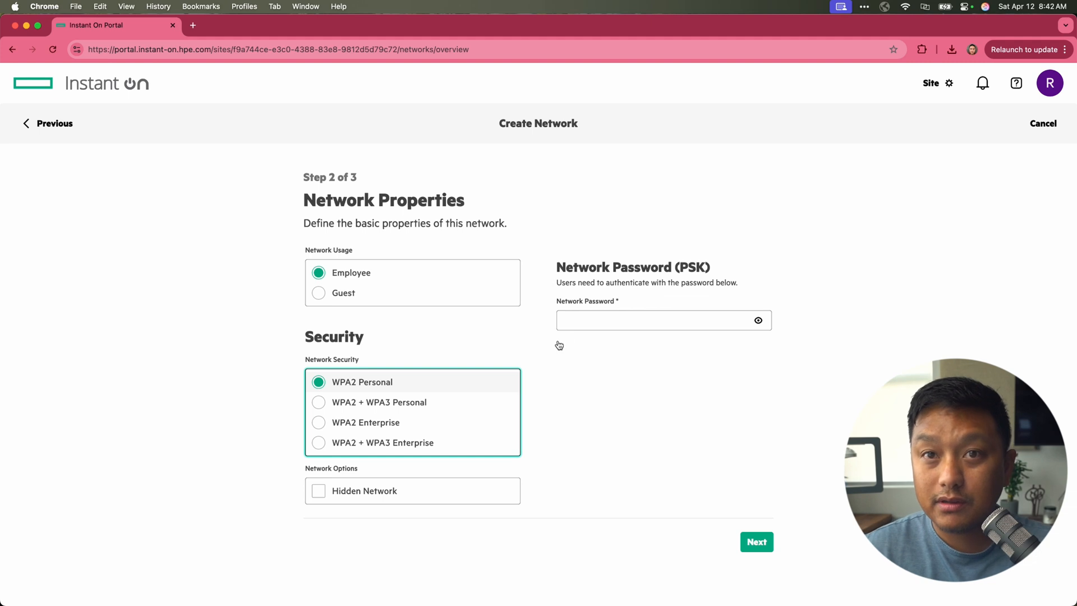
{"action": "left_click", "coordinate": [647, 320]}
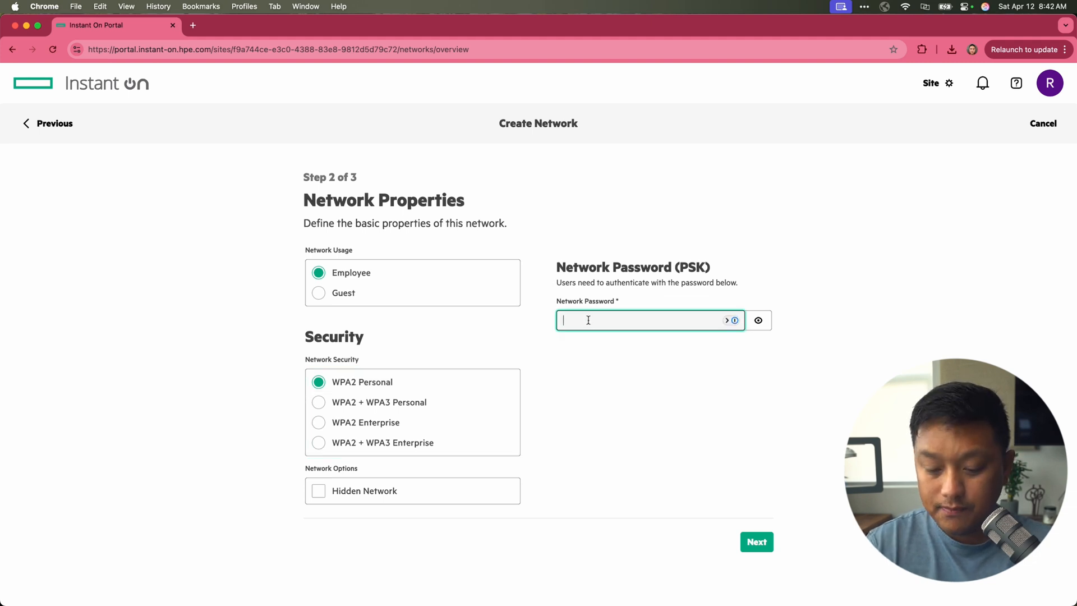
{"action": "type", "text": "password"}
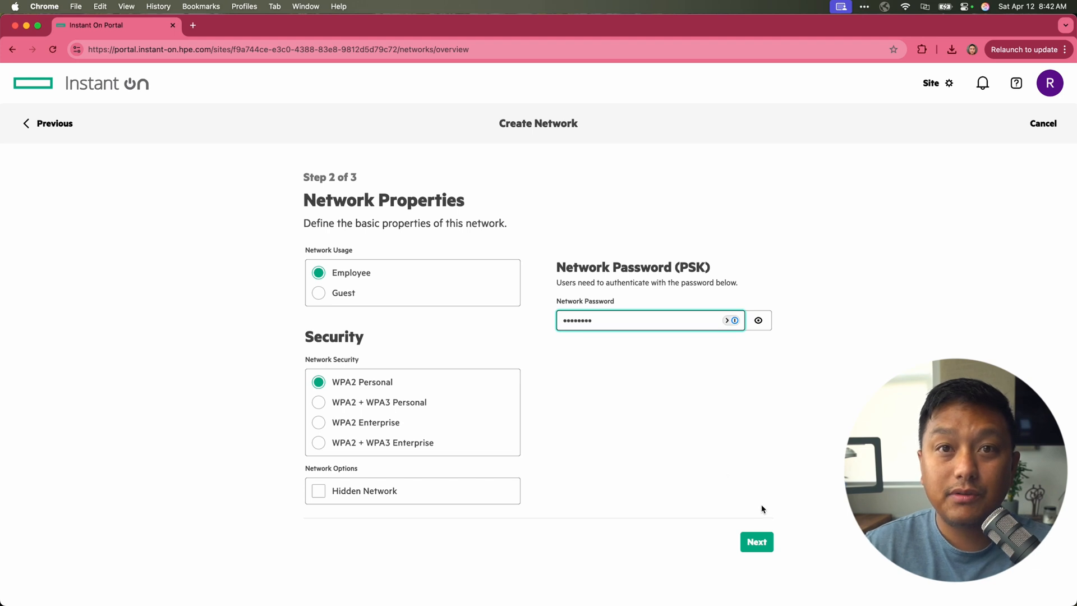
{"action": "left_click", "coordinate": [757, 541]}
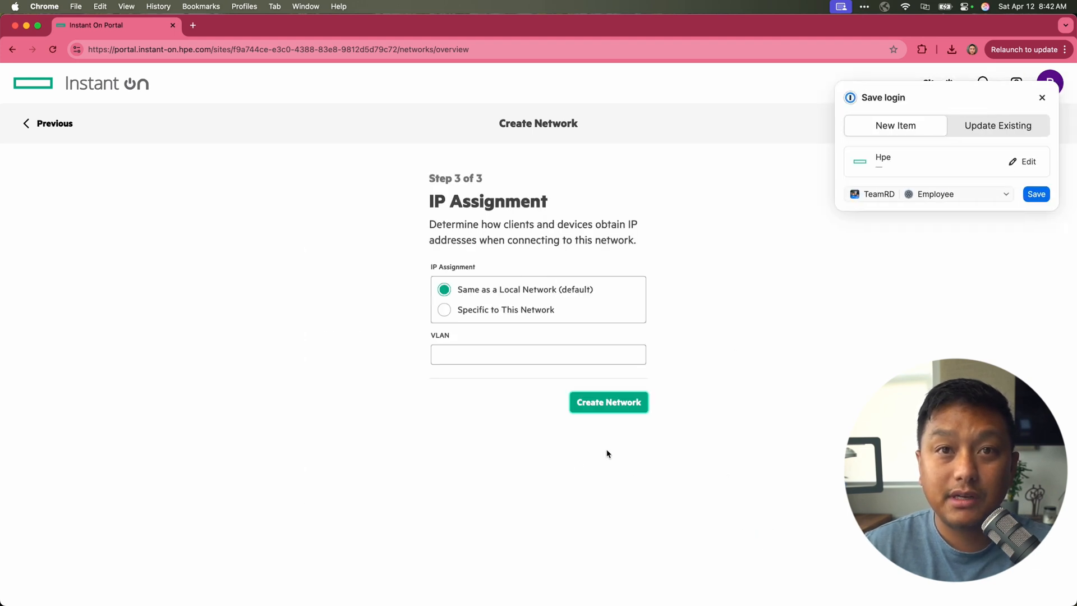
Keep local-network IP assignment on VLAN 1 and create the Packet6 network
{"action": "left_click", "coordinate": [1042, 97]}
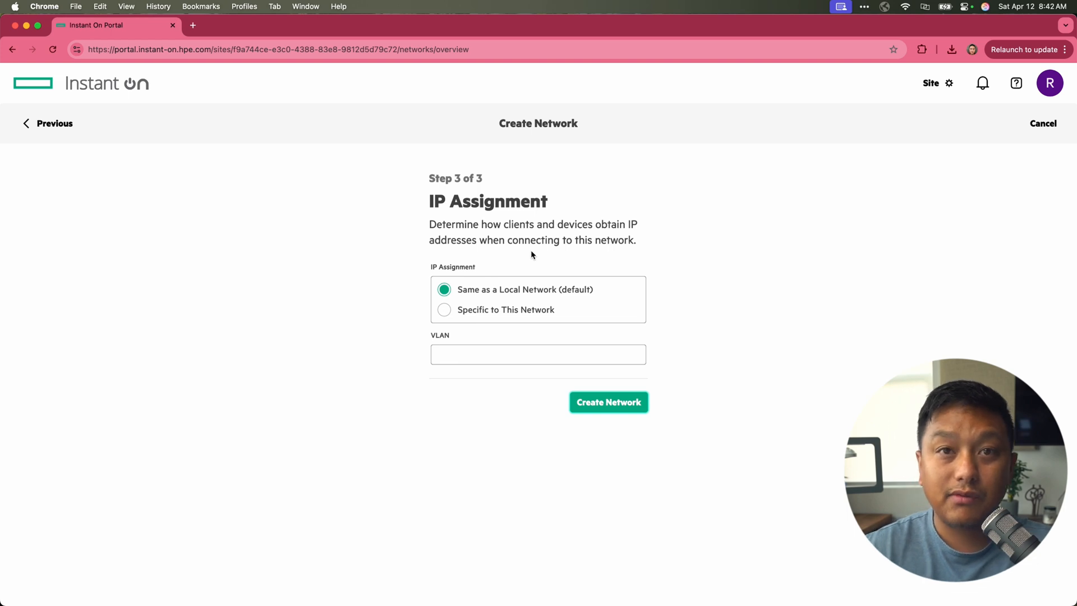
{"action": "left_click", "coordinate": [444, 309]}
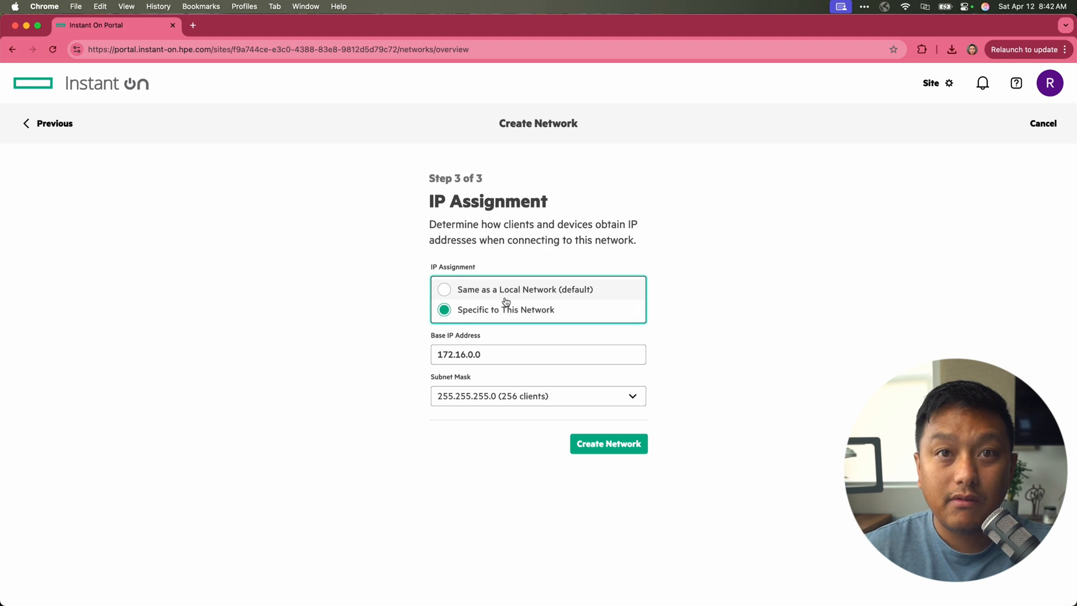
{"action": "left_click", "coordinate": [444, 290]}
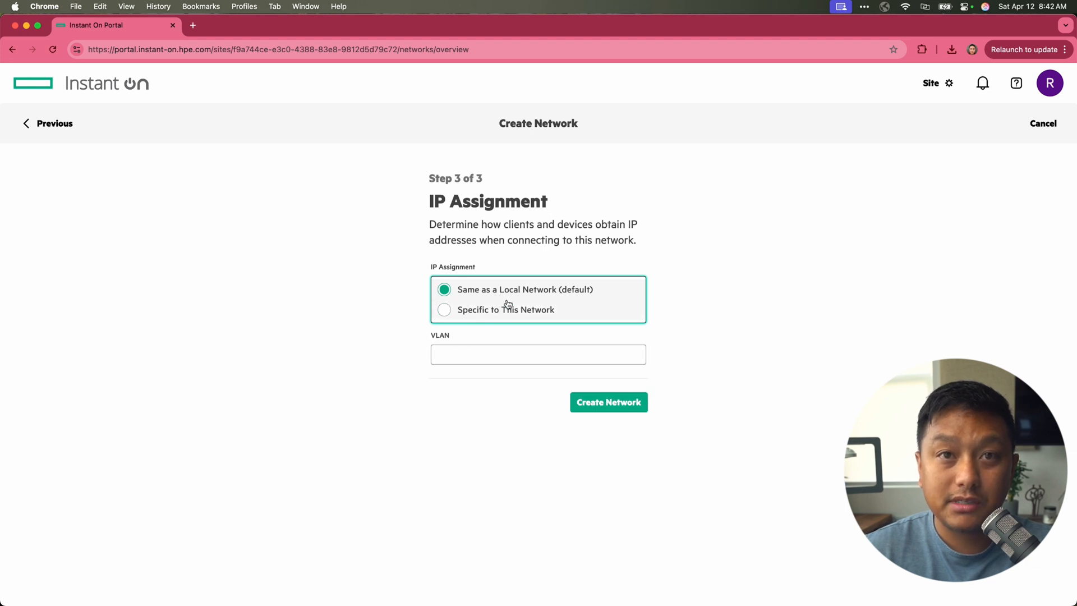
{"action": "left_click", "coordinate": [538, 354]}
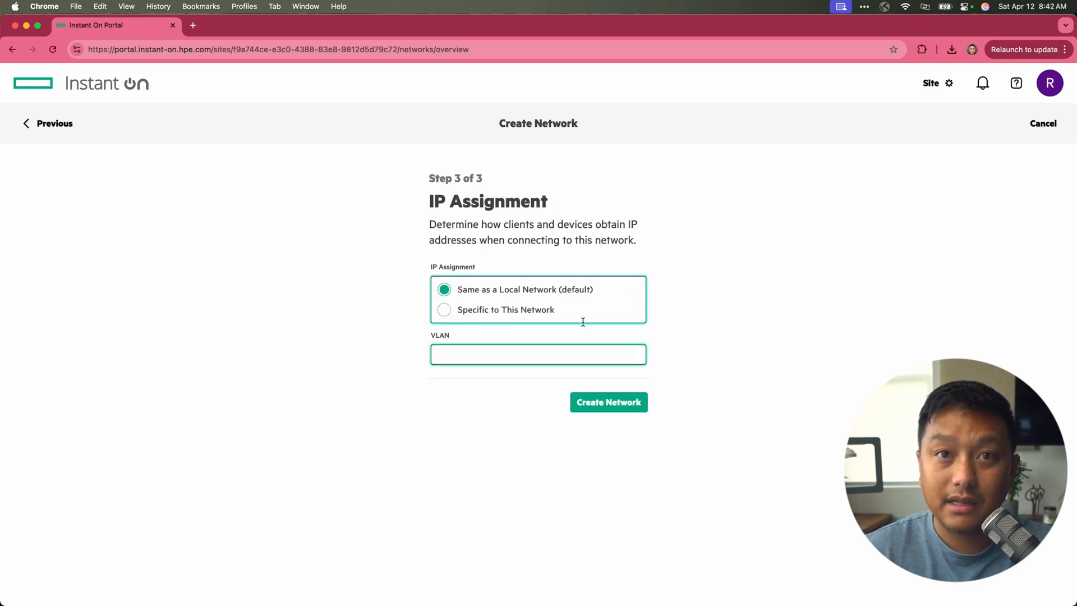
{"action": "mouse_move", "coordinate": [697, 345]}
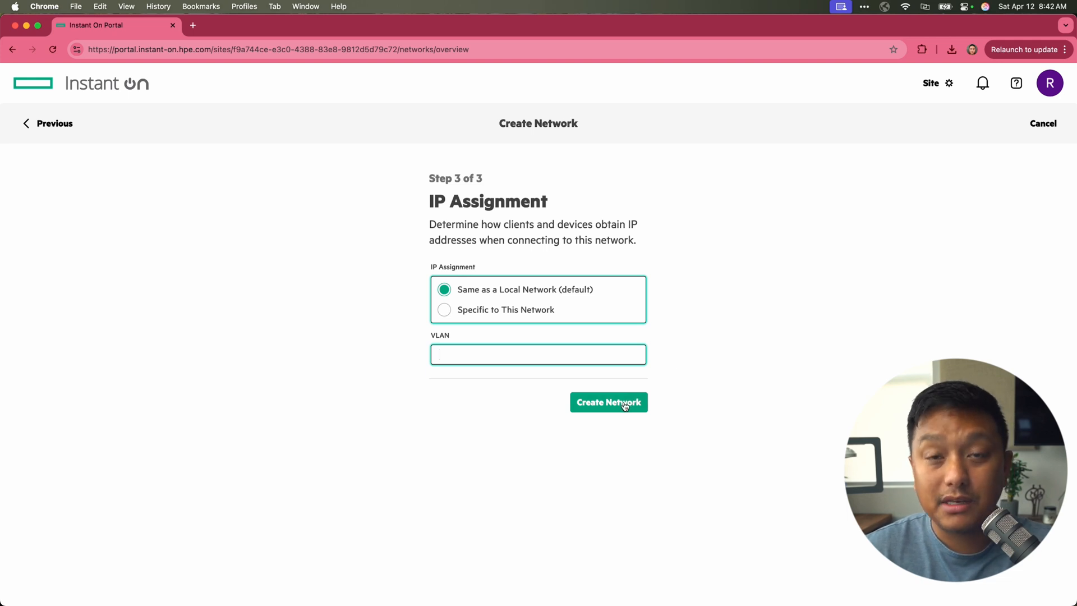
{"action": "left_click", "coordinate": [607, 402]}
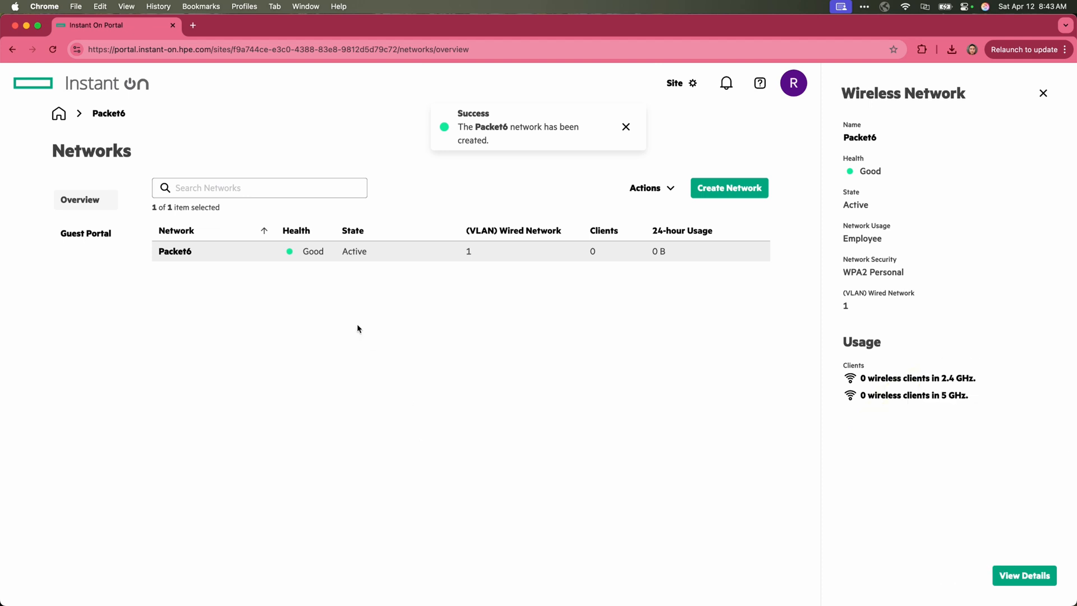
View Packet6's detailed settings, checking Access Control and Schedule, both empty
{"action": "left_click", "coordinate": [175, 250]}
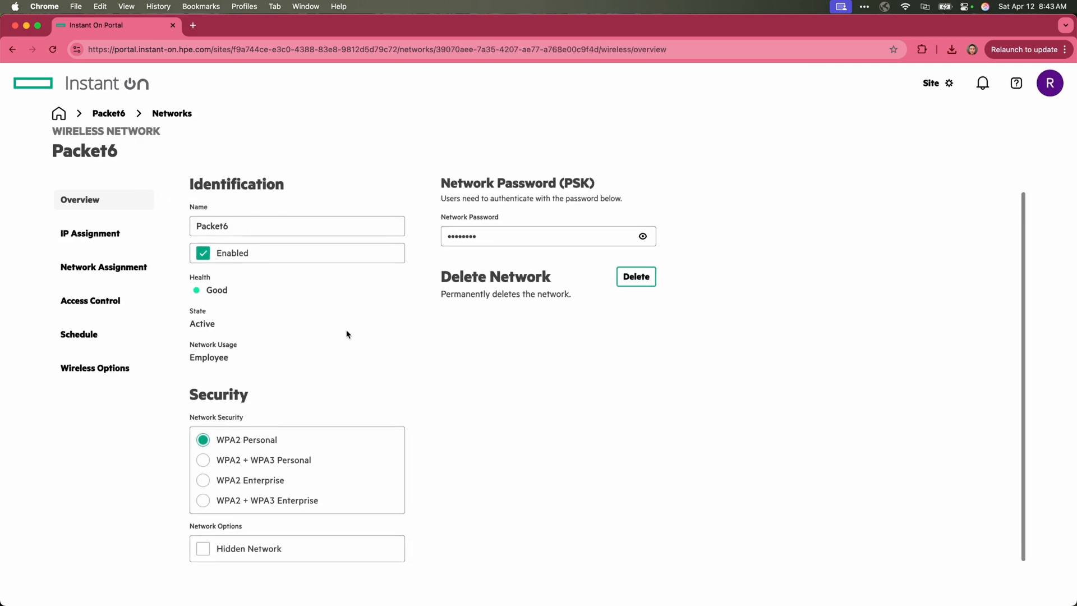
{"action": "mouse_move", "coordinate": [104, 233]}
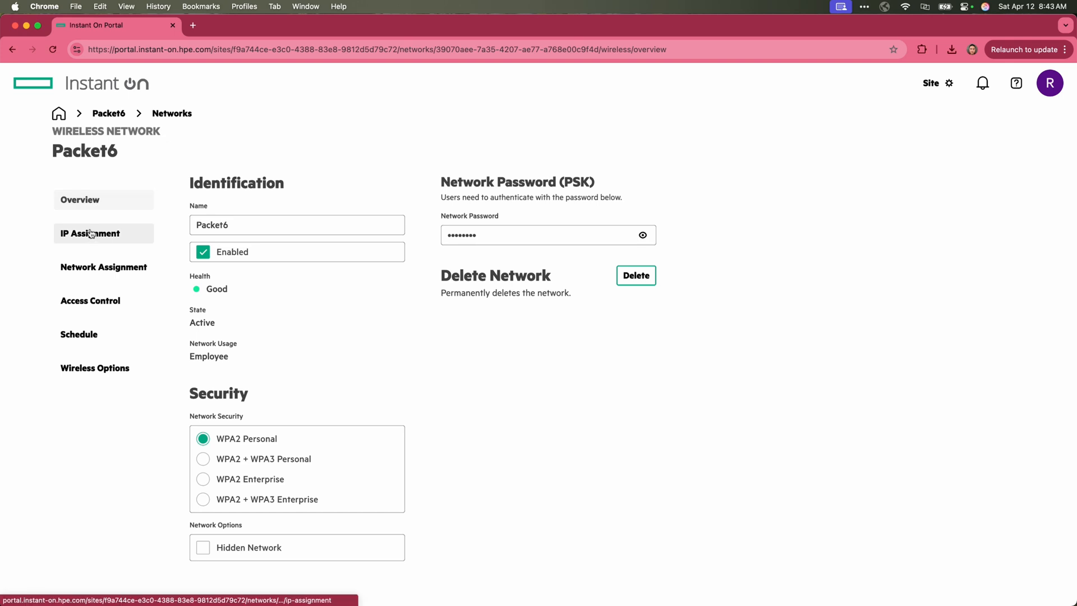
{"action": "left_click", "coordinate": [90, 301]}
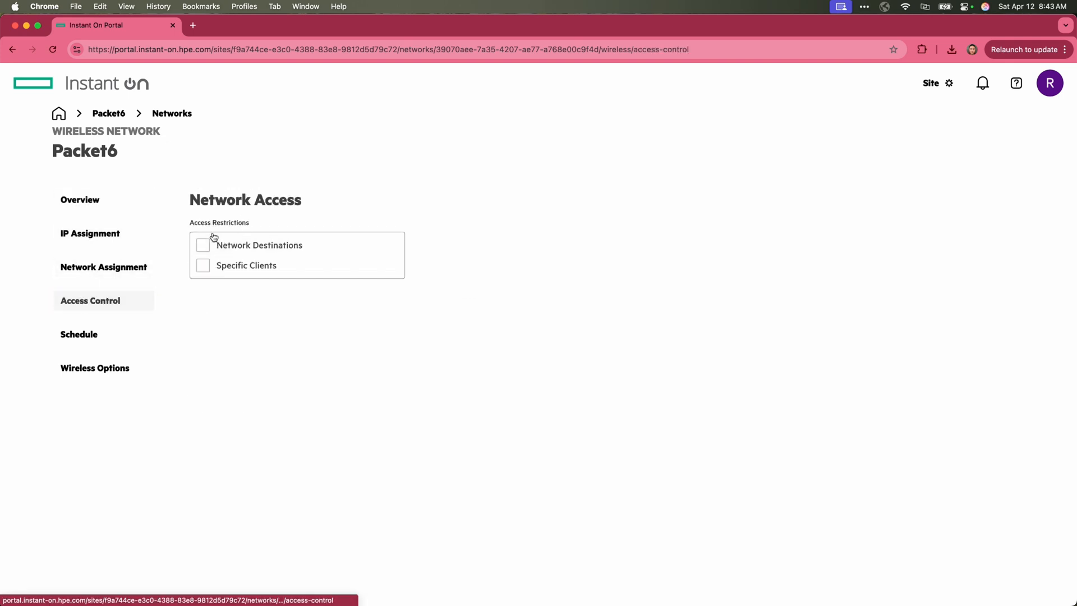
{"action": "mouse_move", "coordinate": [79, 334]}
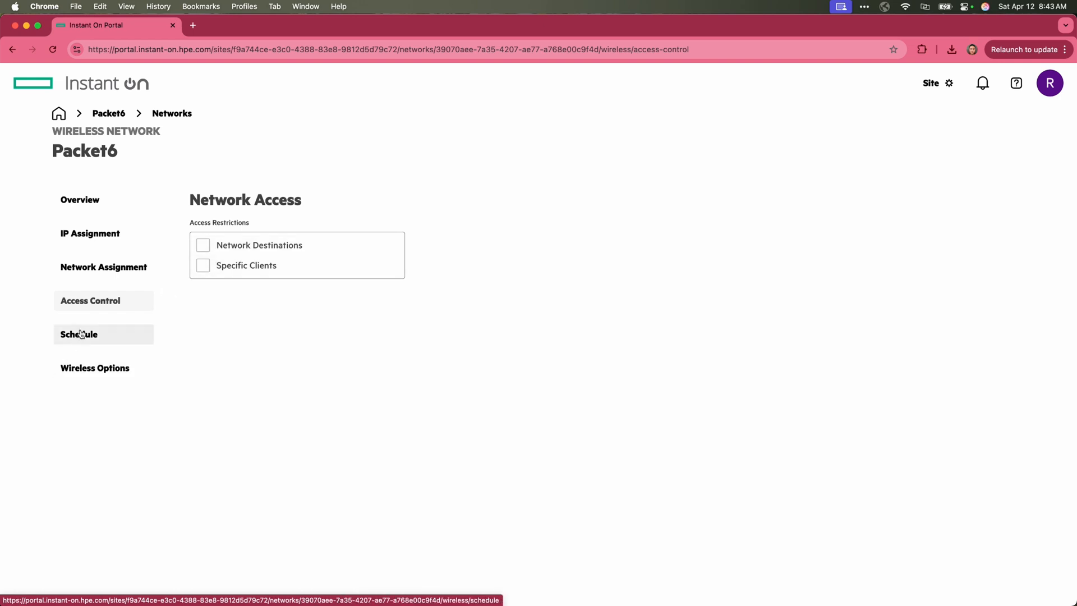
{"action": "left_click", "coordinate": [79, 335]}
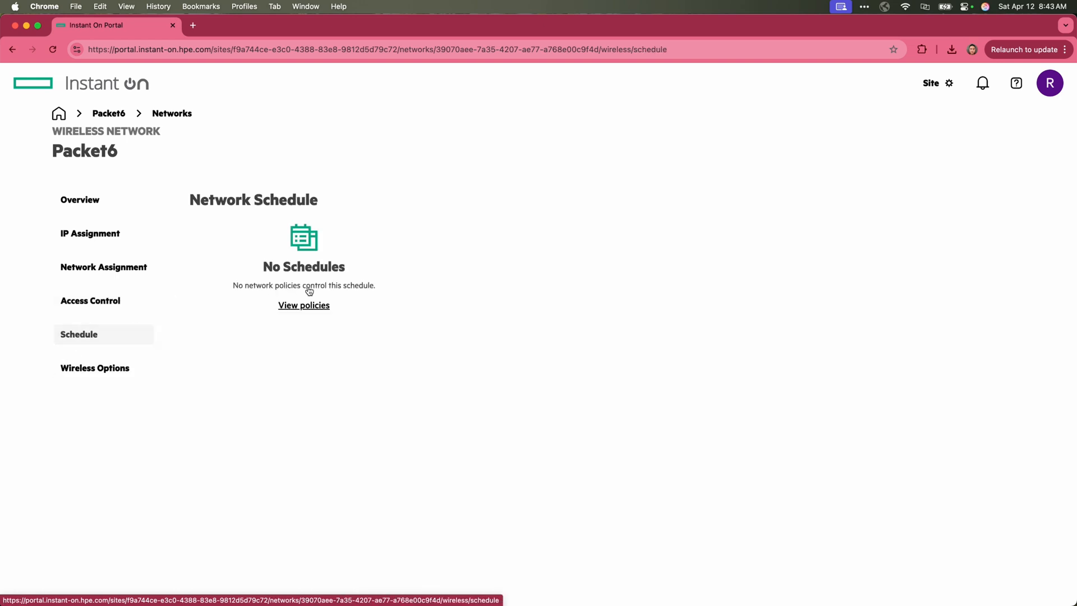
{"action": "mouse_move", "coordinate": [94, 368]}
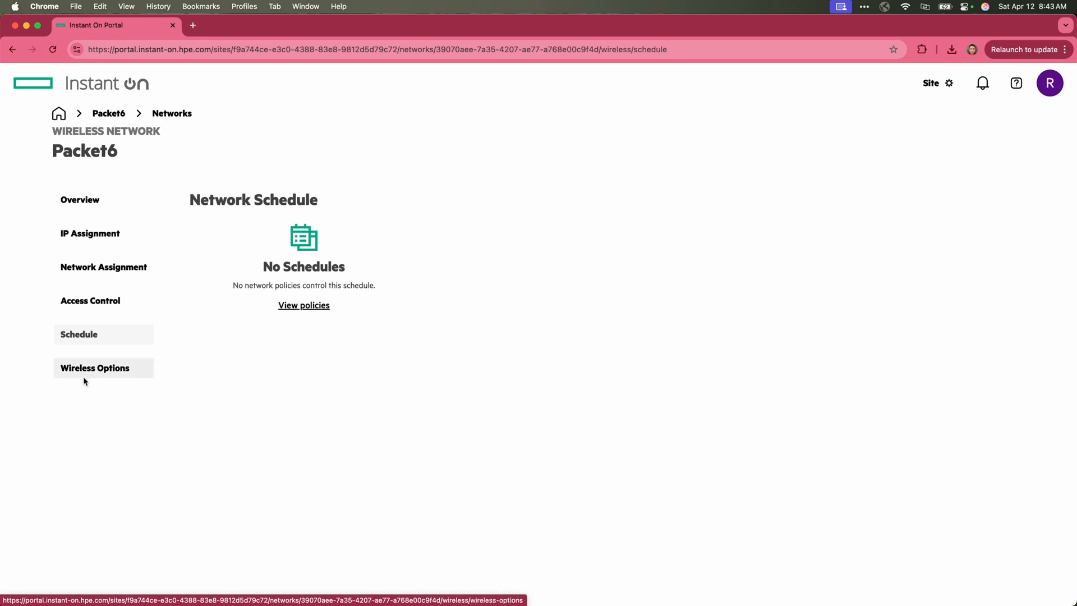
Enable Multicast Optimizations and Multiple Client Optimizations (OFDMA), leave Bandwidth Limits off, and update
{"action": "left_click", "coordinate": [95, 368]}
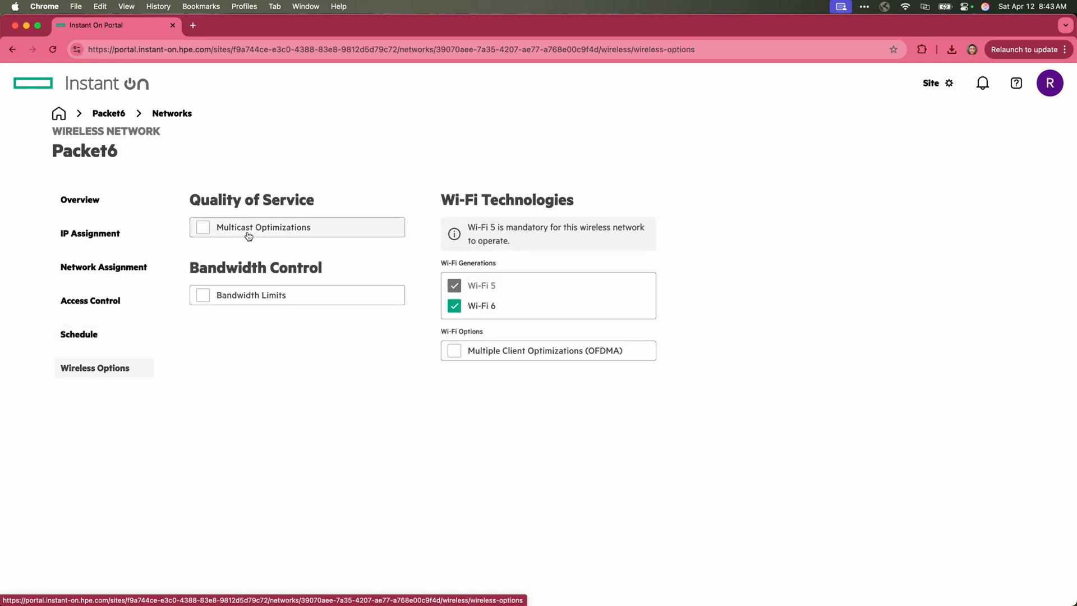
{"action": "mouse_move", "coordinate": [291, 255]}
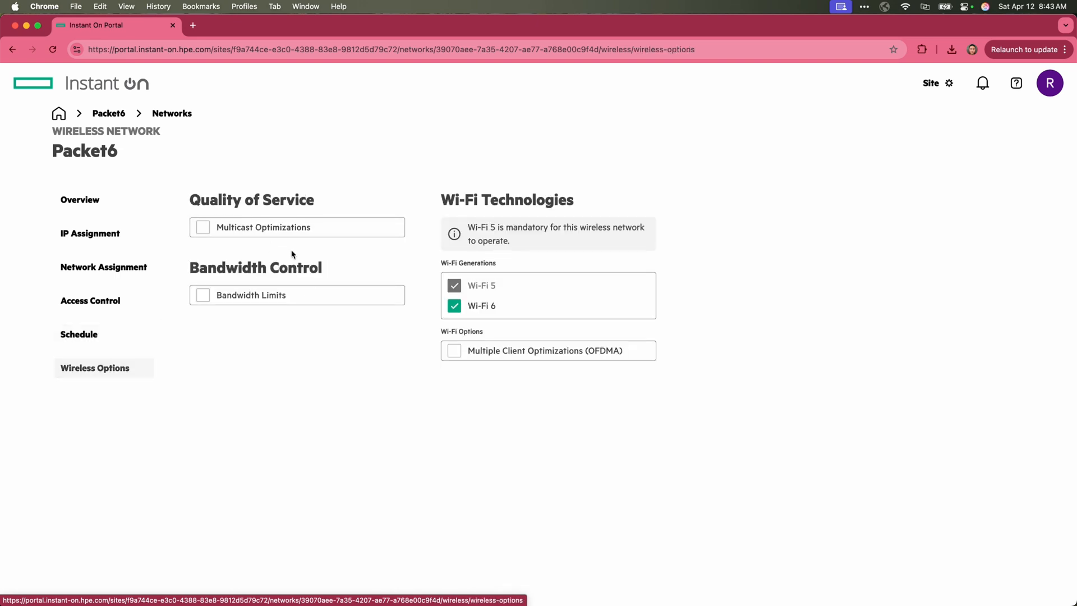
{"action": "left_click", "coordinate": [203, 226]}
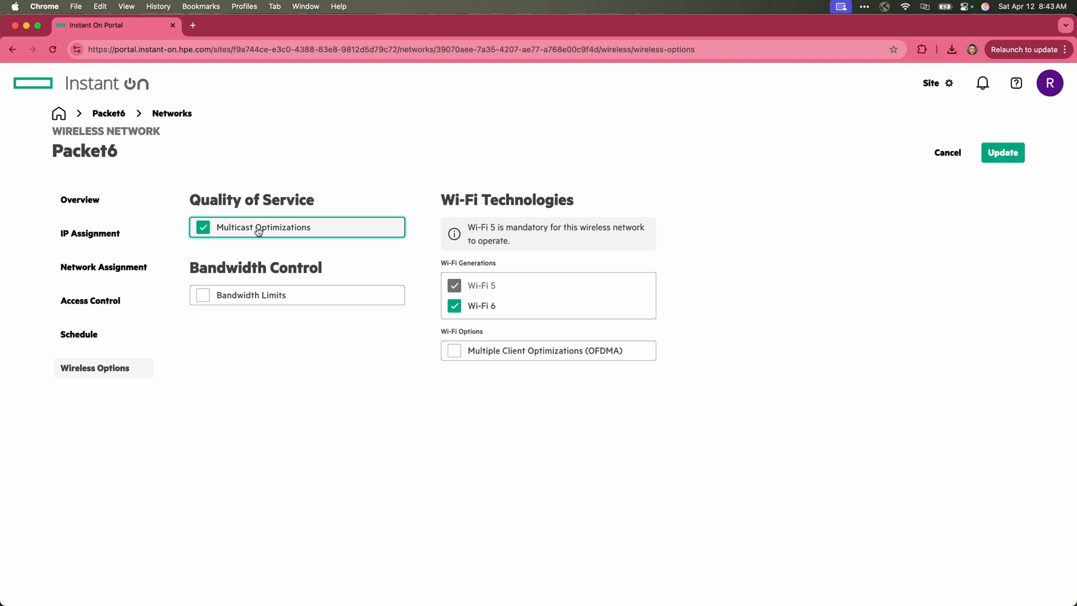
{"action": "left_click", "coordinate": [203, 295]}
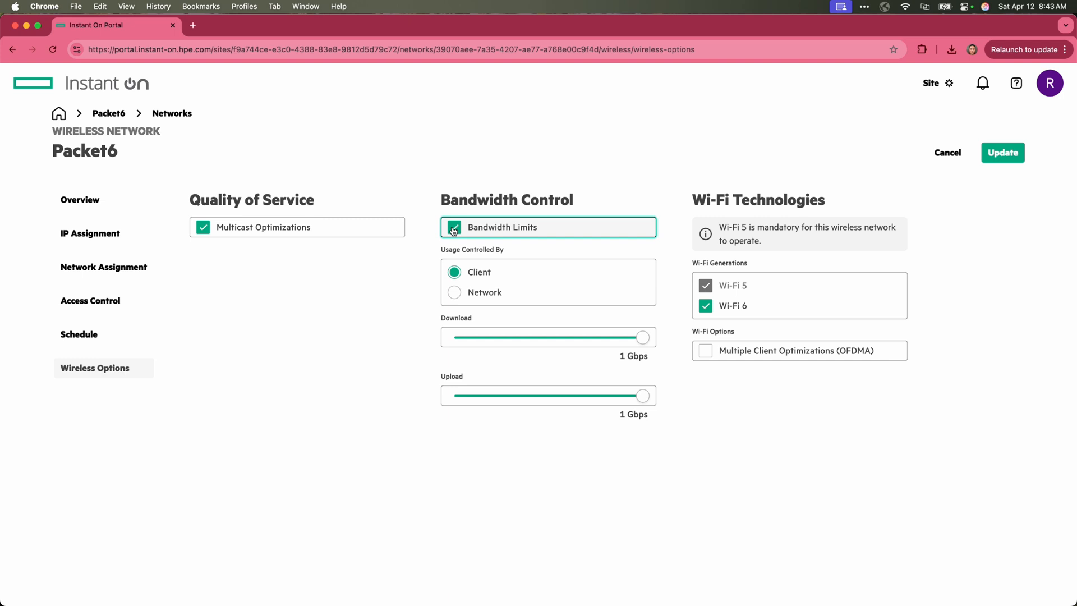
{"action": "left_click", "coordinate": [454, 227]}
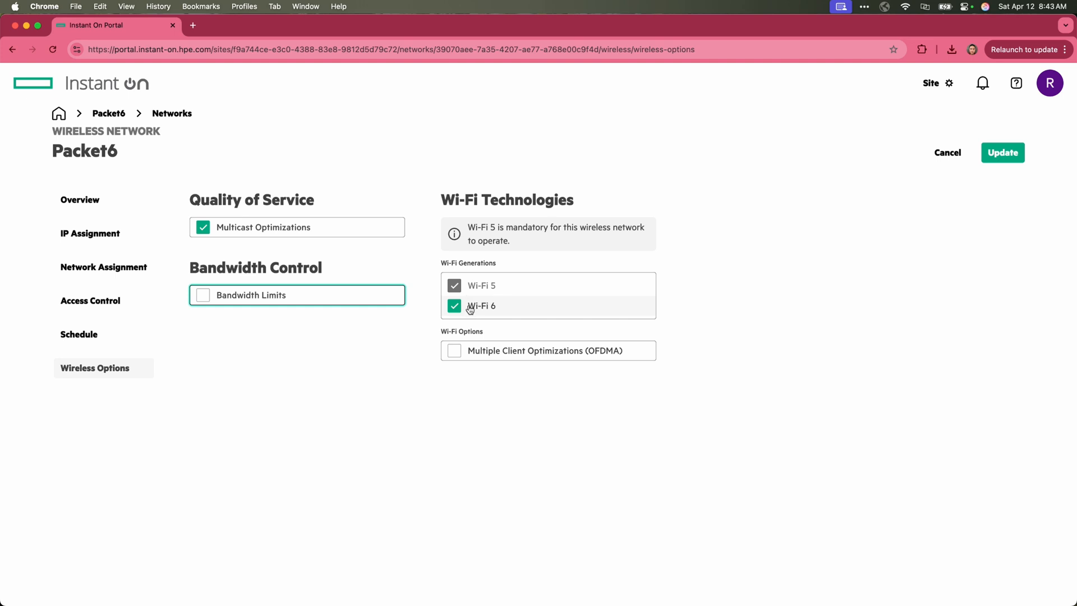
{"action": "left_click", "coordinate": [455, 350]}
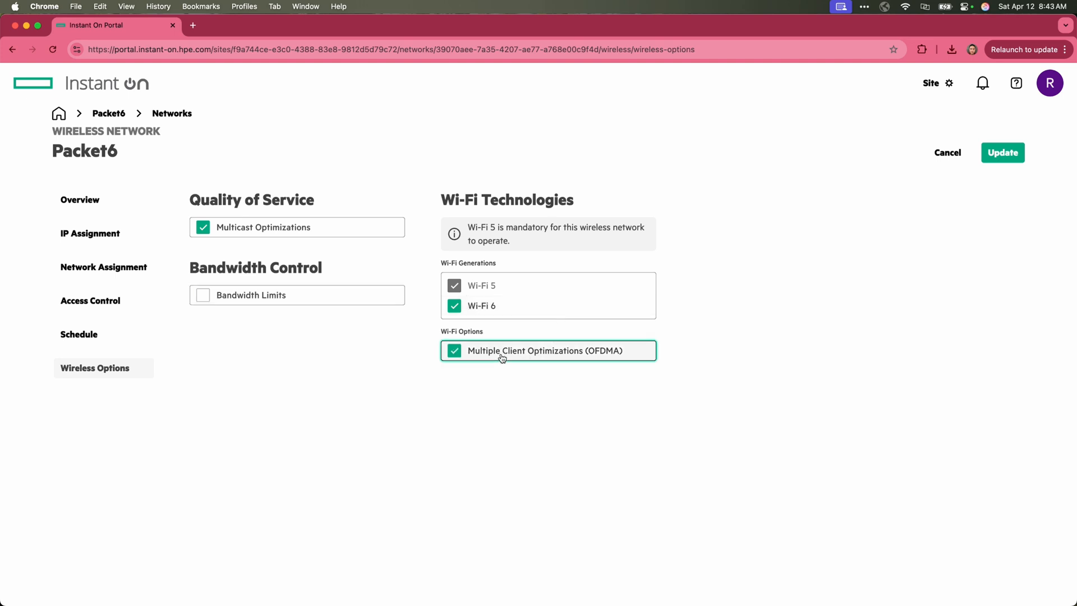
{"action": "mouse_move", "coordinate": [949, 151]}
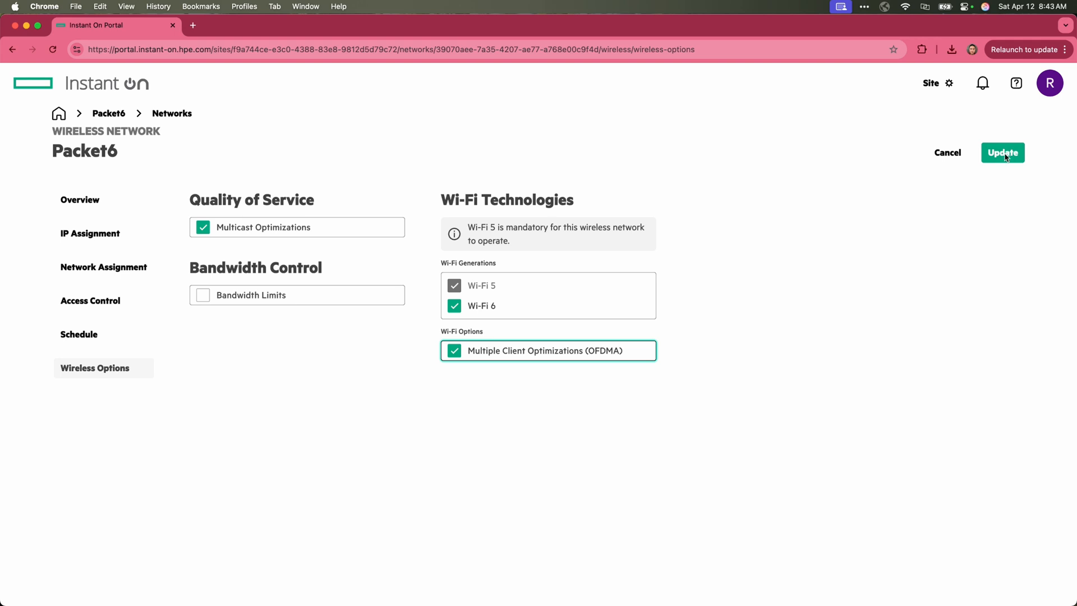
{"action": "left_click", "coordinate": [1002, 153]}
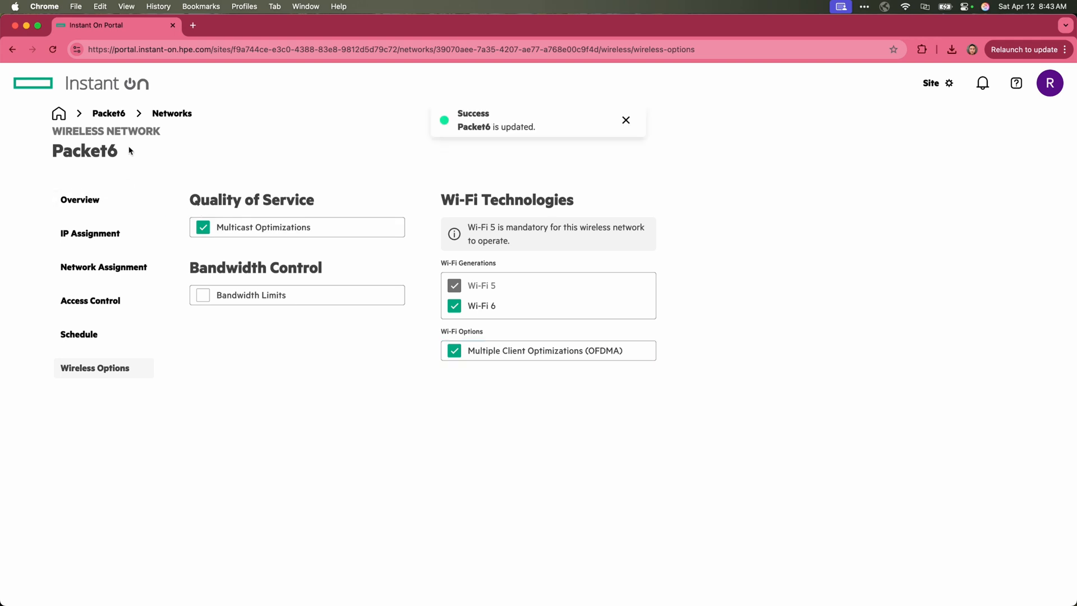
{"action": "left_click", "coordinate": [59, 113]}
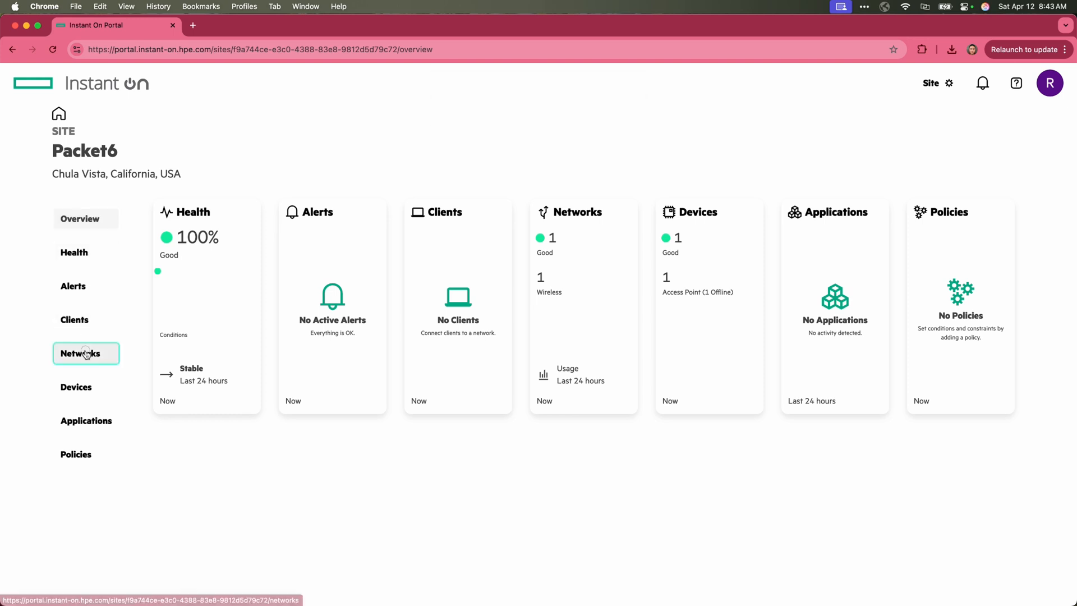
Show the site's Networks list with Packet6 active and no clients
{"action": "left_click", "coordinate": [82, 353]}
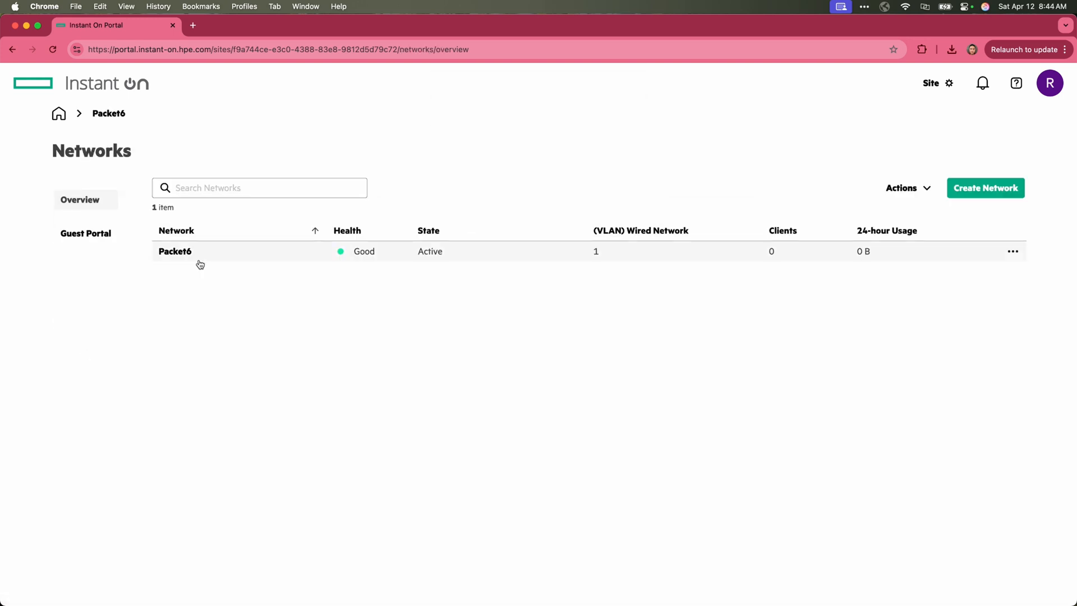
{"action": "mouse_move", "coordinate": [199, 262]}
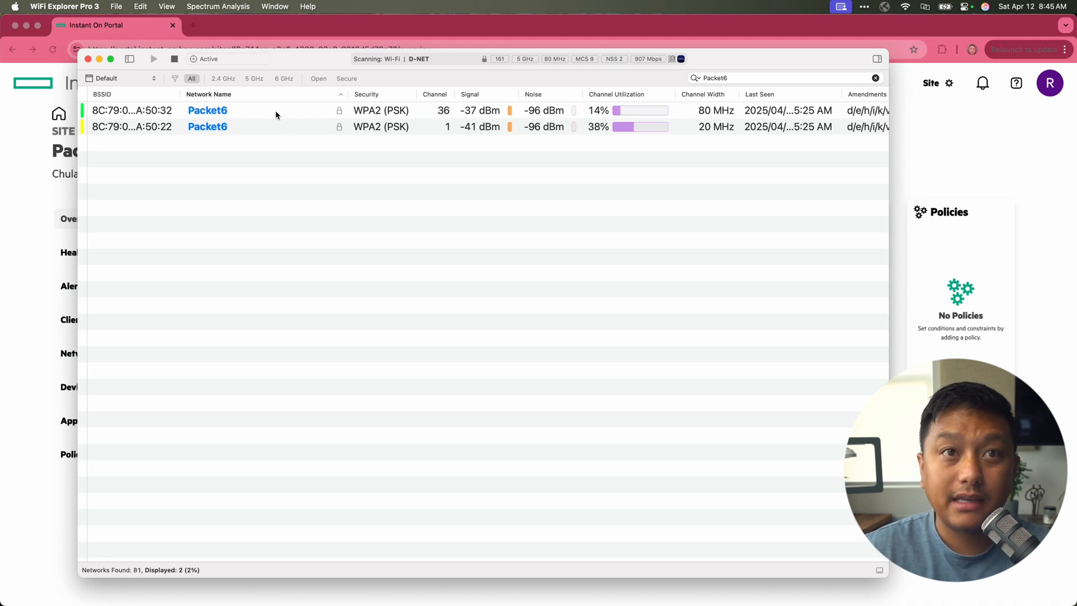
Inspect the two Packet6 BSSIDs on channel 36 (80 MHz) and channel 1 (20 MHz), including Vendor and SNR
{"action": "left_click", "coordinate": [207, 110]}
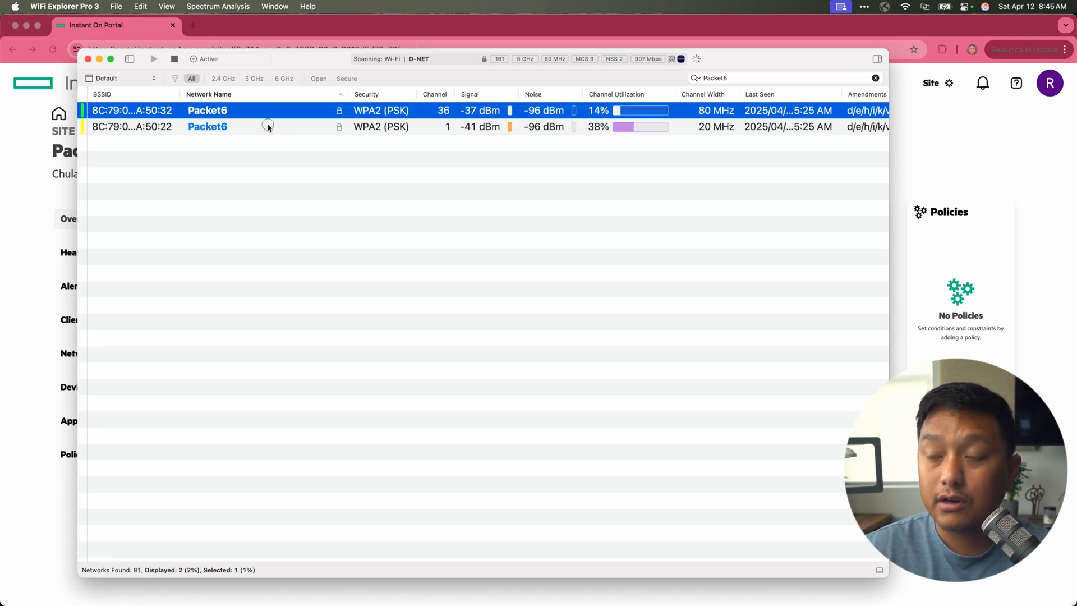
{"action": "left_click", "coordinate": [208, 127]}
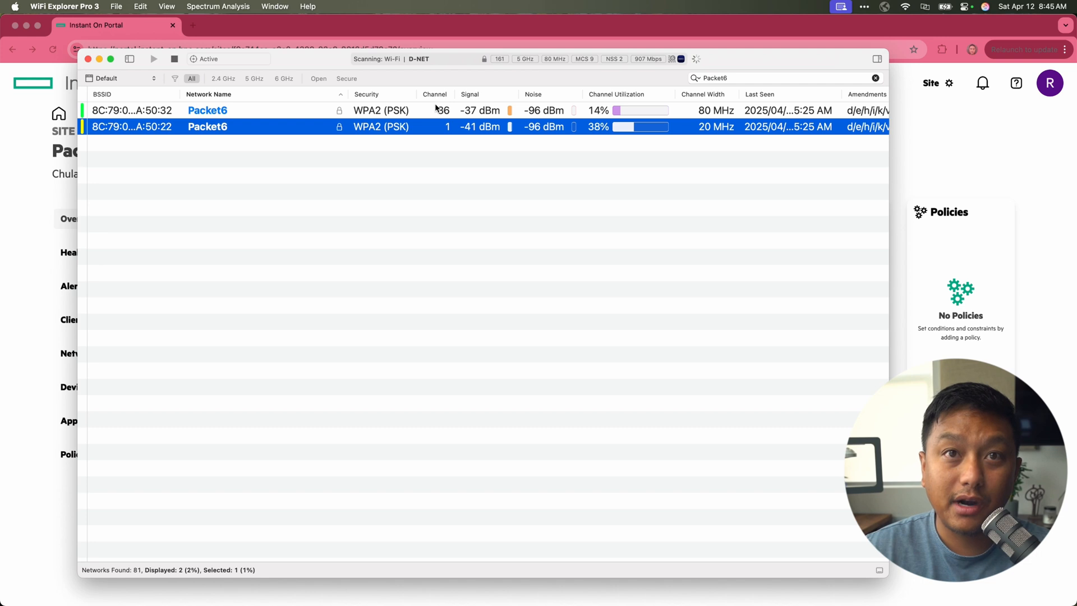
{"action": "mouse_move", "coordinate": [447, 114]}
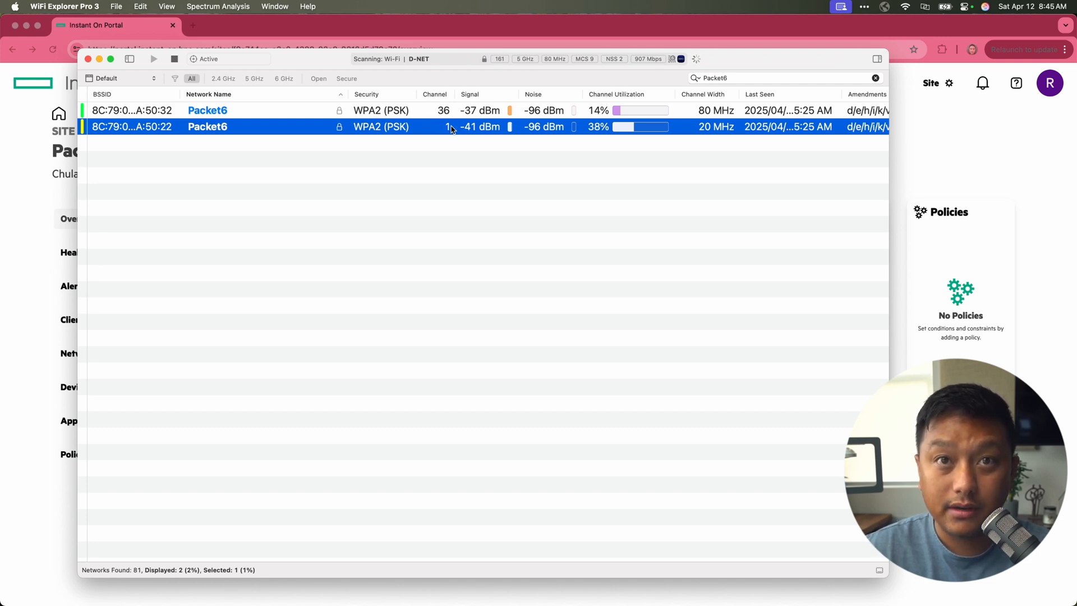
{"action": "scroll", "scroll_direction": "right", "scroll_amount": 3}
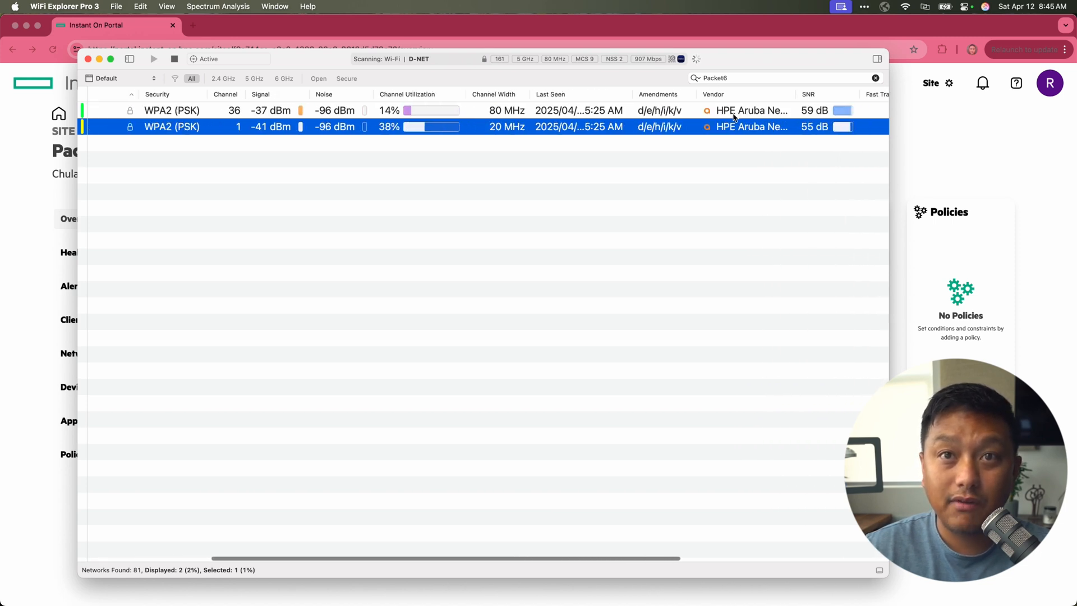
{"action": "mouse_move", "coordinate": [796, 96]}
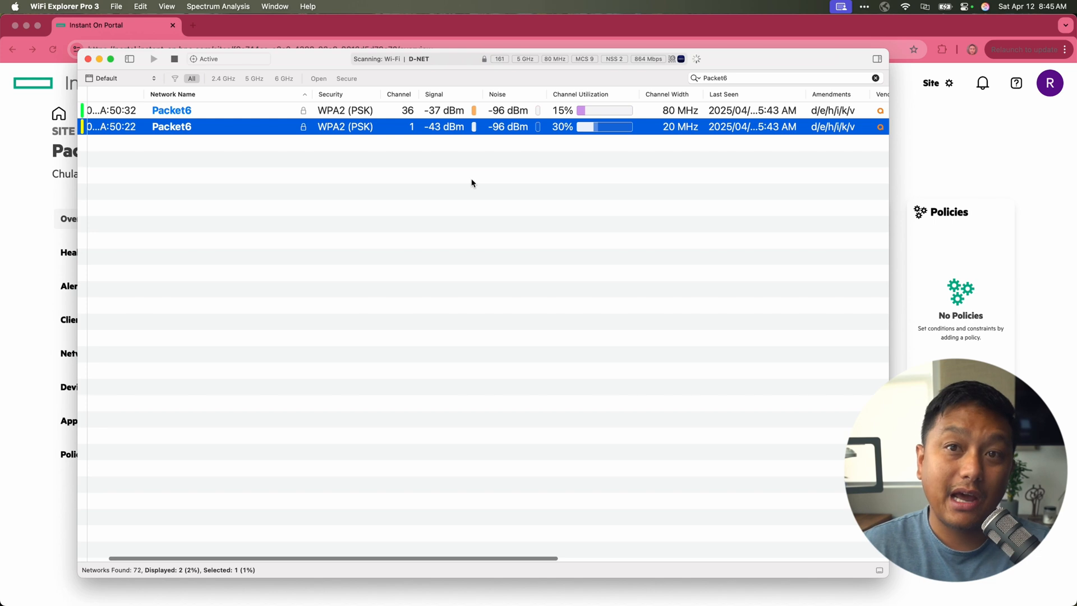
{"action": "mouse_move", "coordinate": [49, 284]}
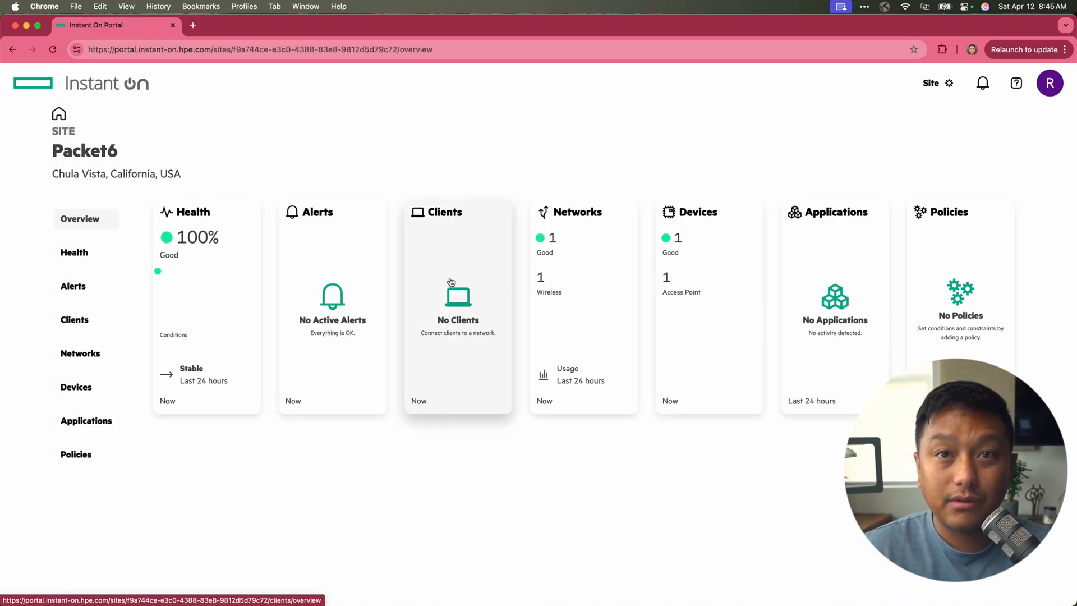
{"action": "mouse_move", "coordinate": [467, 311]}
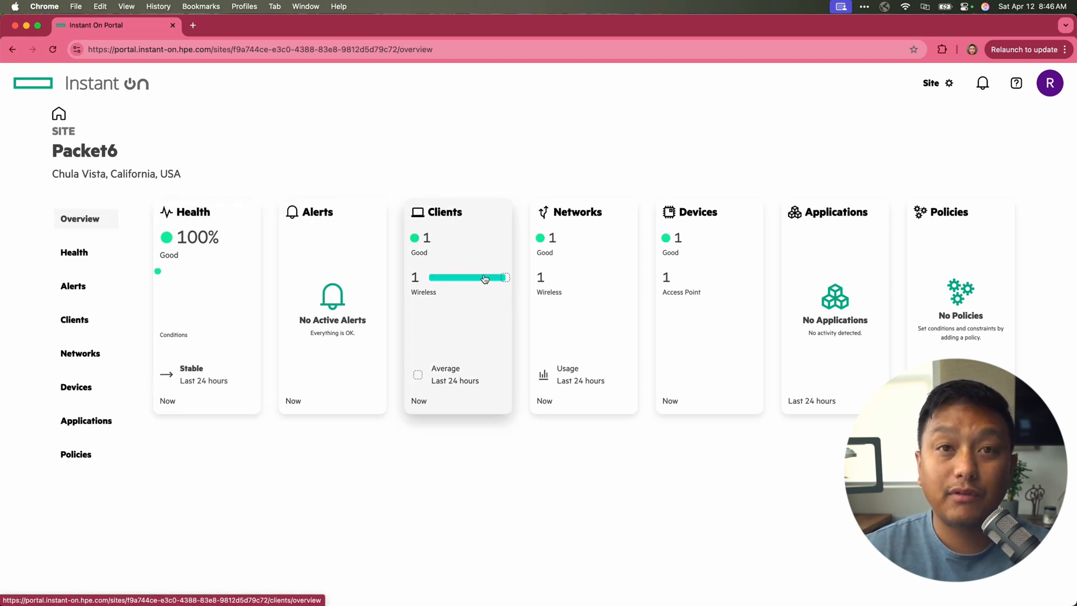
{"action": "mouse_move", "coordinate": [435, 299]}
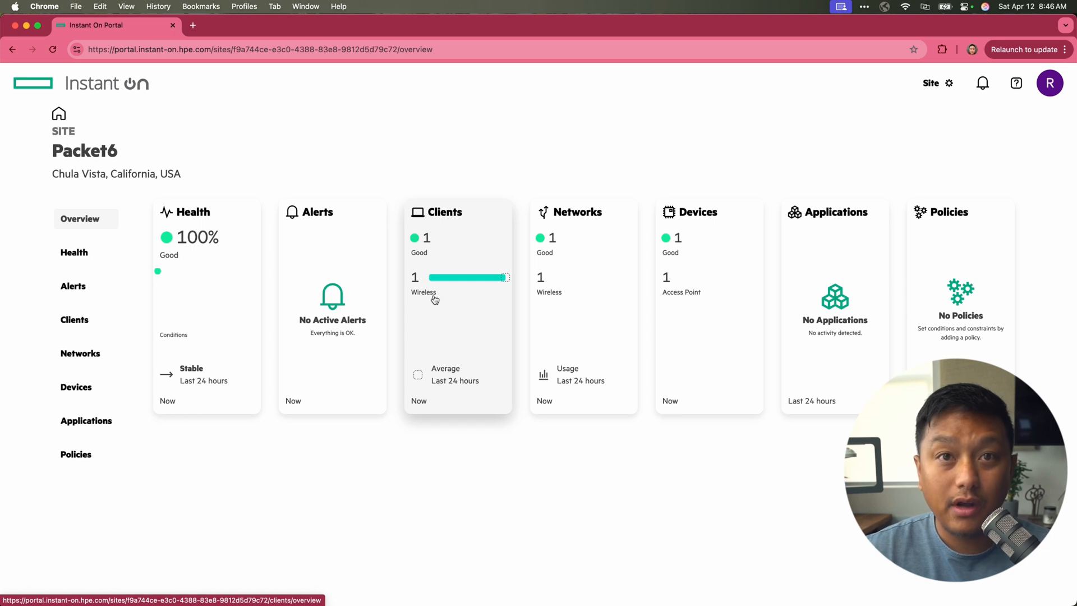
{"action": "mouse_move", "coordinate": [455, 299]}
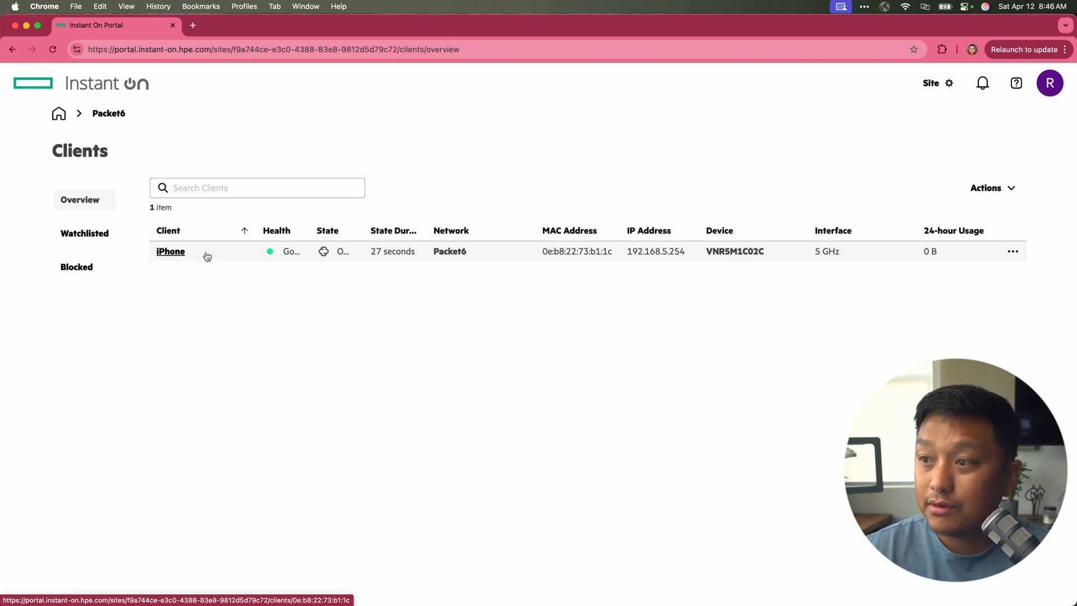
View the iPhone client's page: Good 31 dB signal, WPA2 Personal, 1.08 Gbps down, 864 Mbps up
{"action": "left_click", "coordinate": [171, 252]}
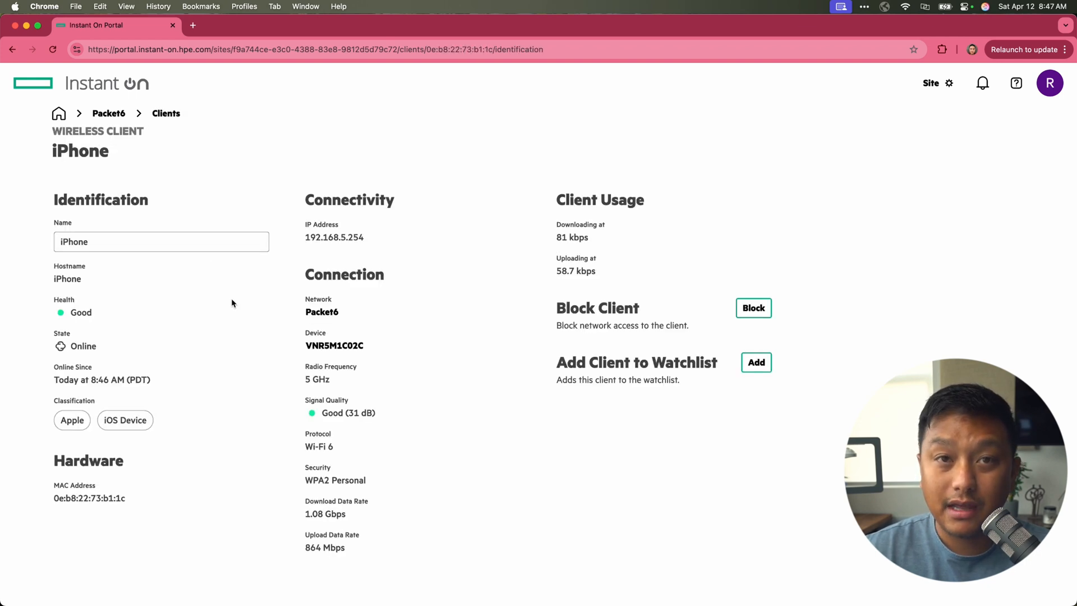
{"action": "mouse_move", "coordinate": [268, 342]}
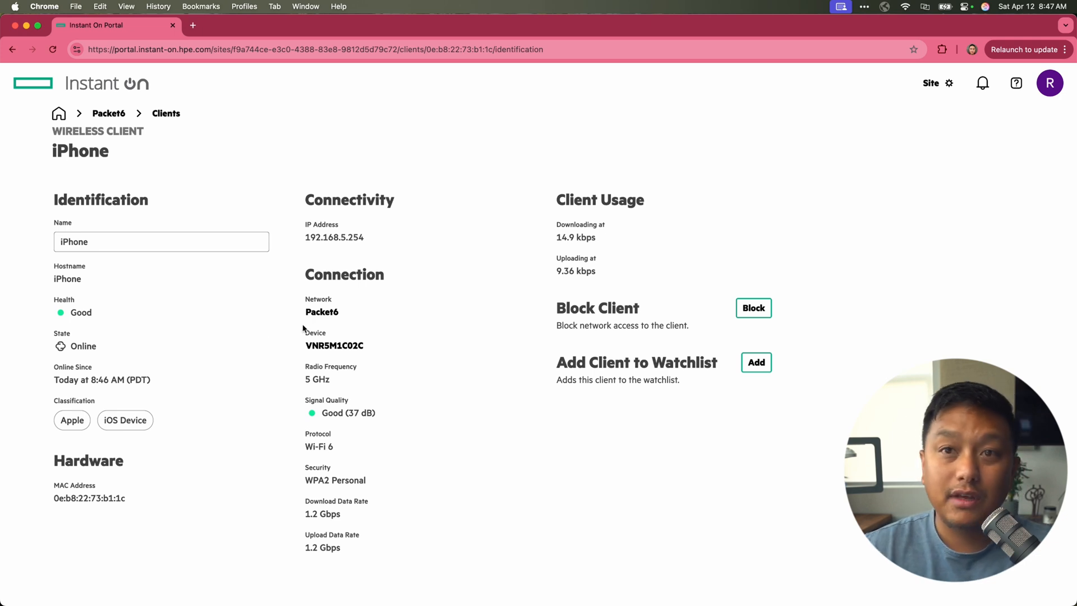
{"action": "mouse_move", "coordinate": [742, 356]}
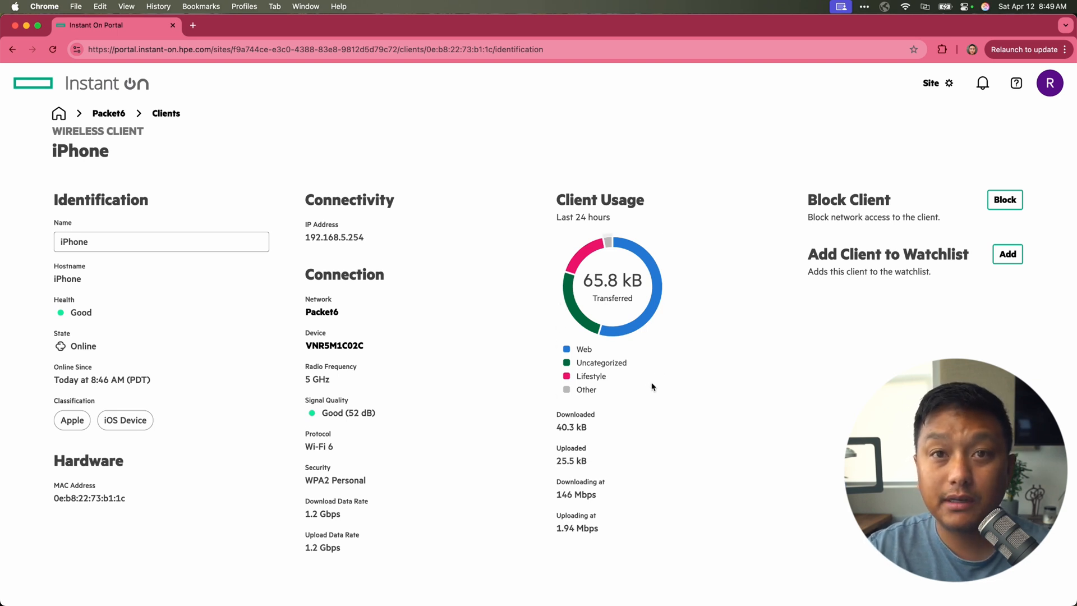
{"action": "mouse_move", "coordinate": [585, 353]}
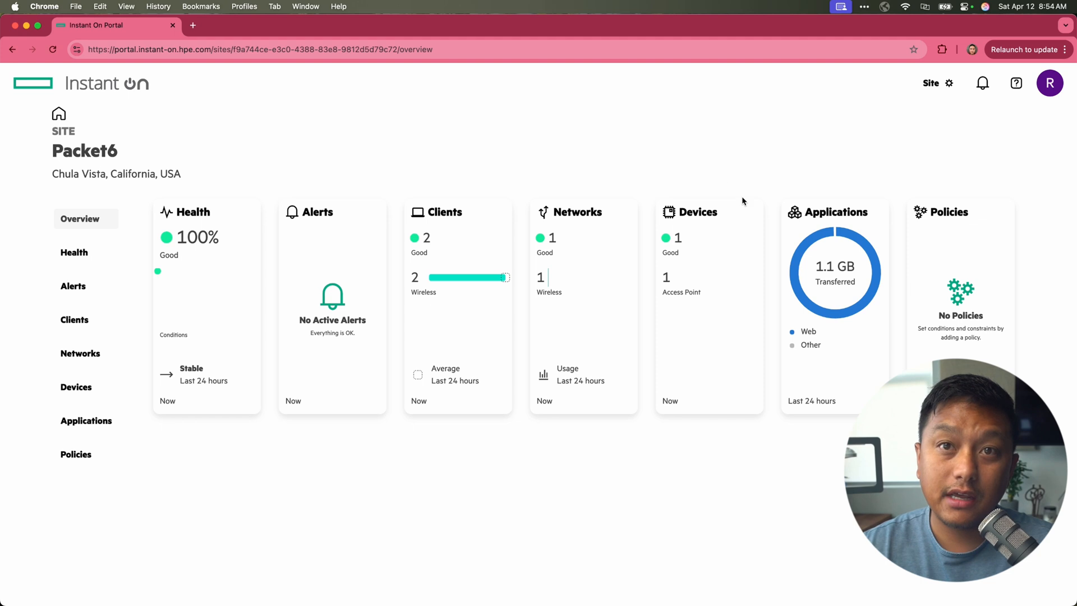
{"action": "mouse_move", "coordinate": [835, 268]}
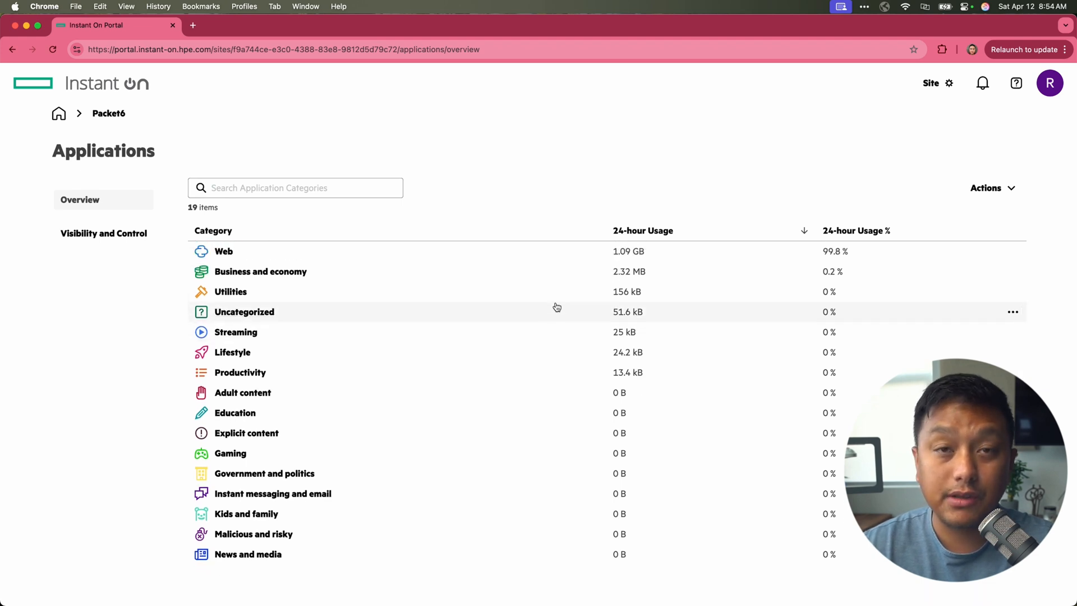
{"action": "mouse_move", "coordinate": [384, 284]}
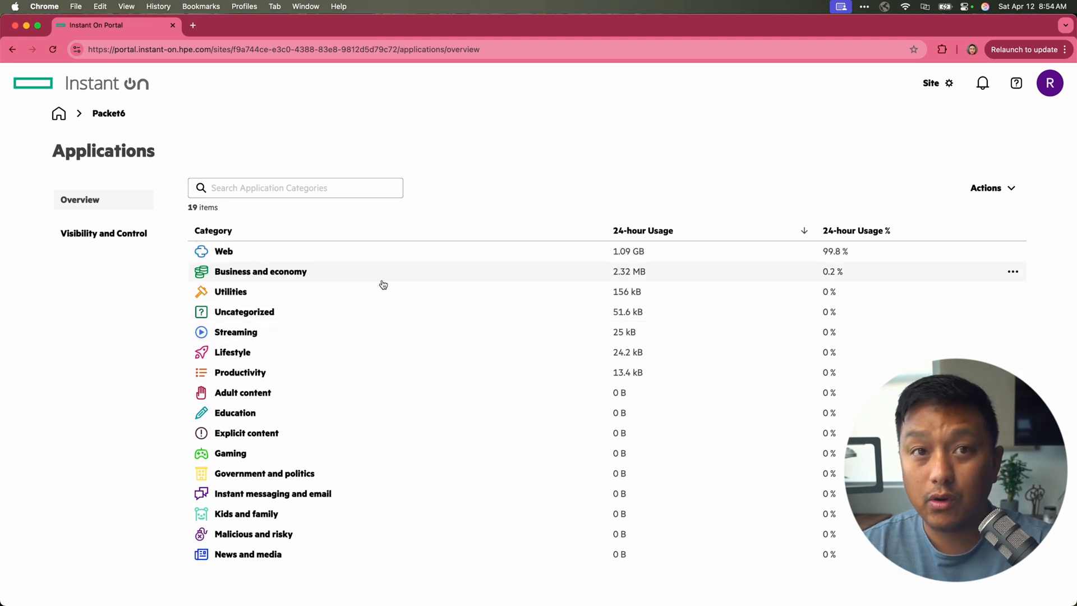
{"action": "mouse_move", "coordinate": [236, 332]}
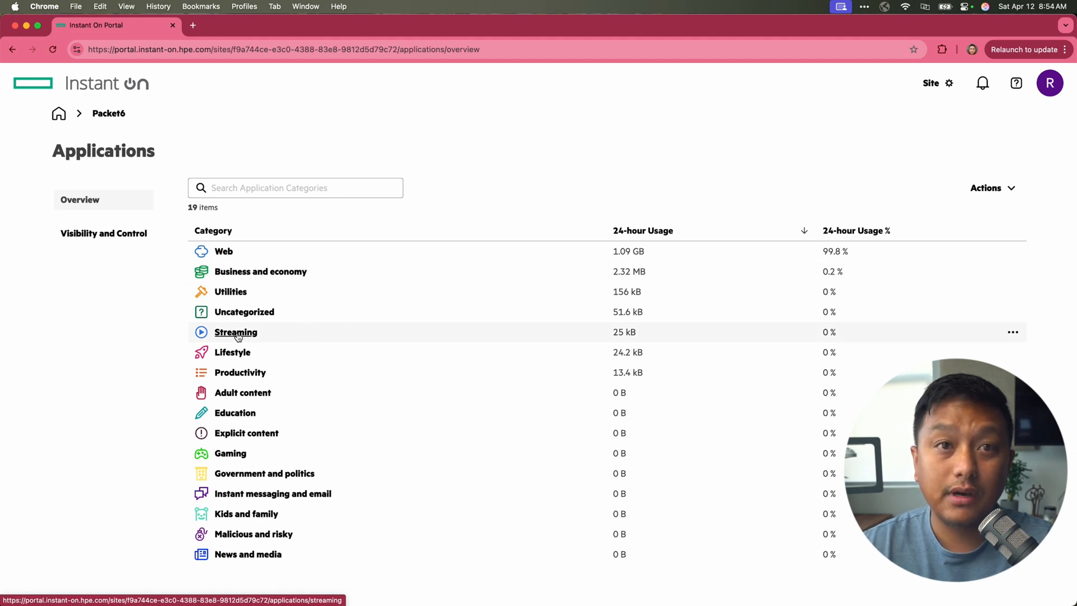
Review the Streaming and Adult content categories, then reach the site's empty Policies page
{"action": "left_click", "coordinate": [236, 332]}
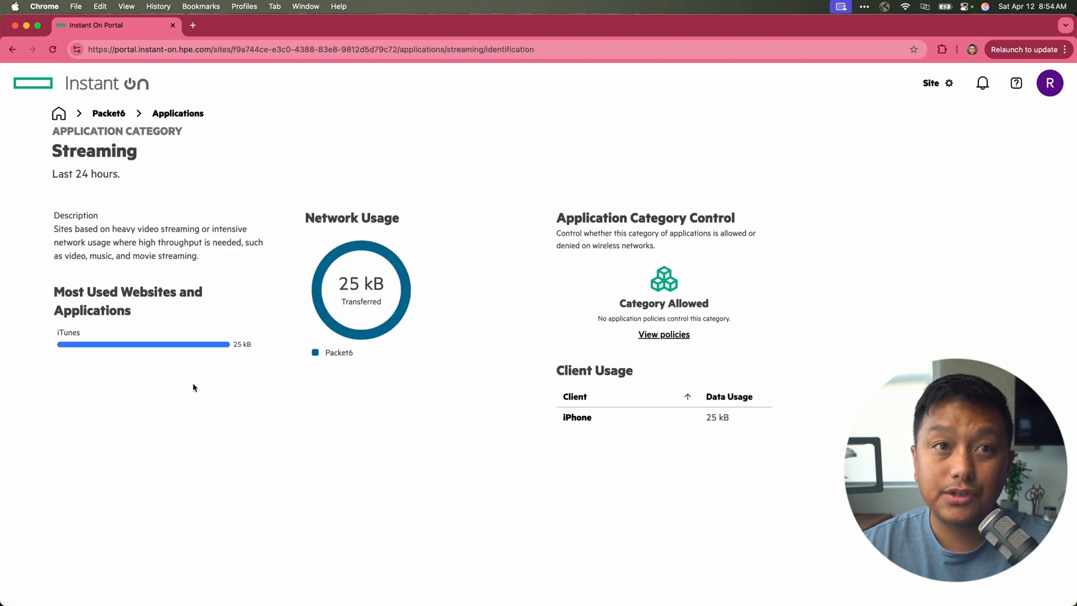
{"action": "mouse_move", "coordinate": [166, 384]}
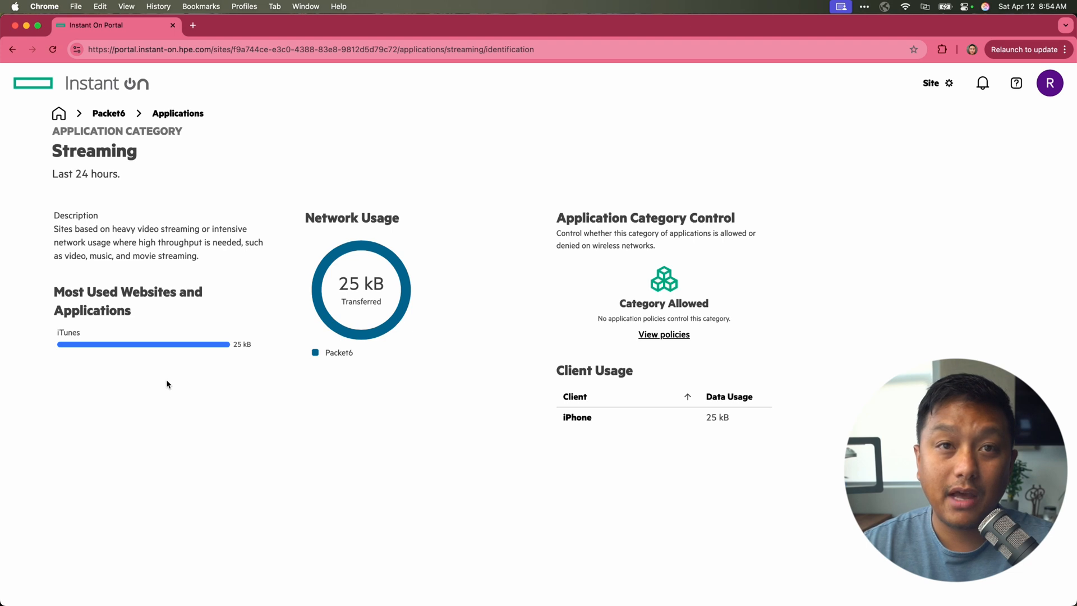
{"action": "mouse_move", "coordinate": [507, 384]}
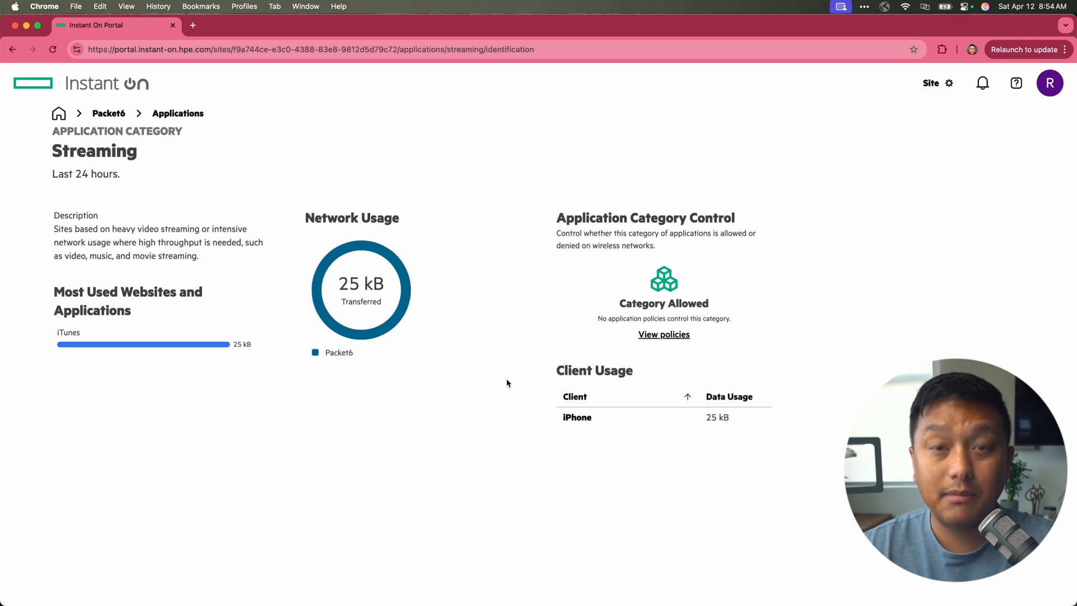
{"action": "mouse_move", "coordinate": [242, 191]}
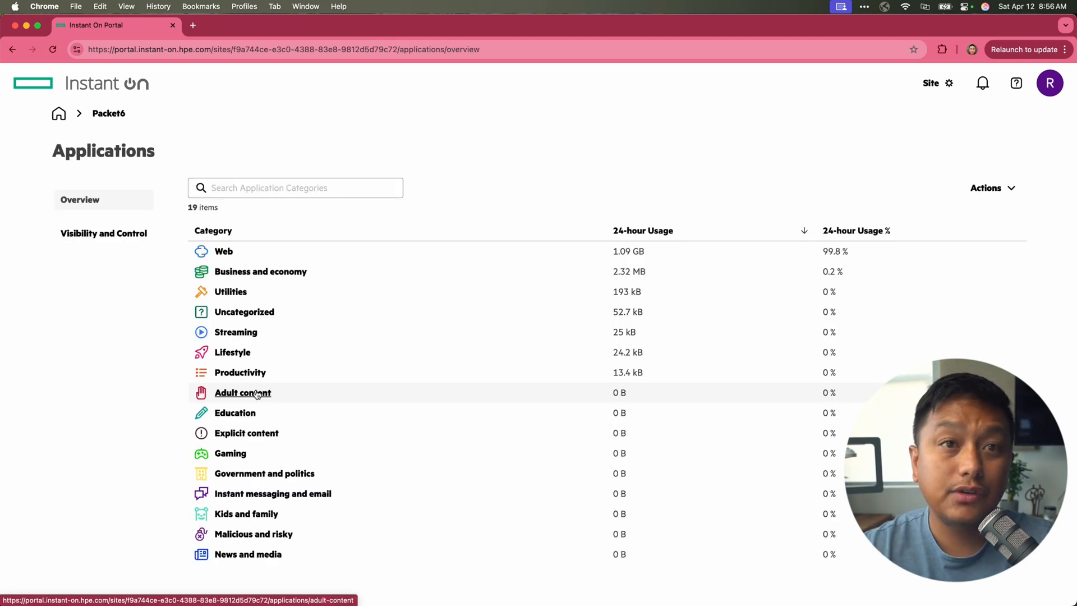
{"action": "left_click", "coordinate": [242, 393]}
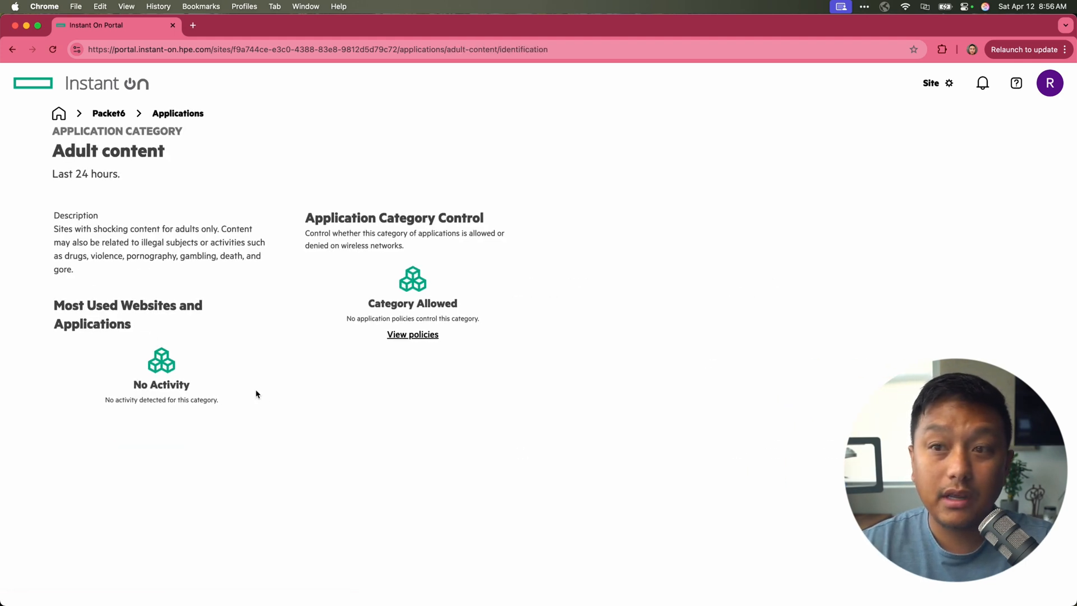
{"action": "mouse_move", "coordinate": [353, 288]}
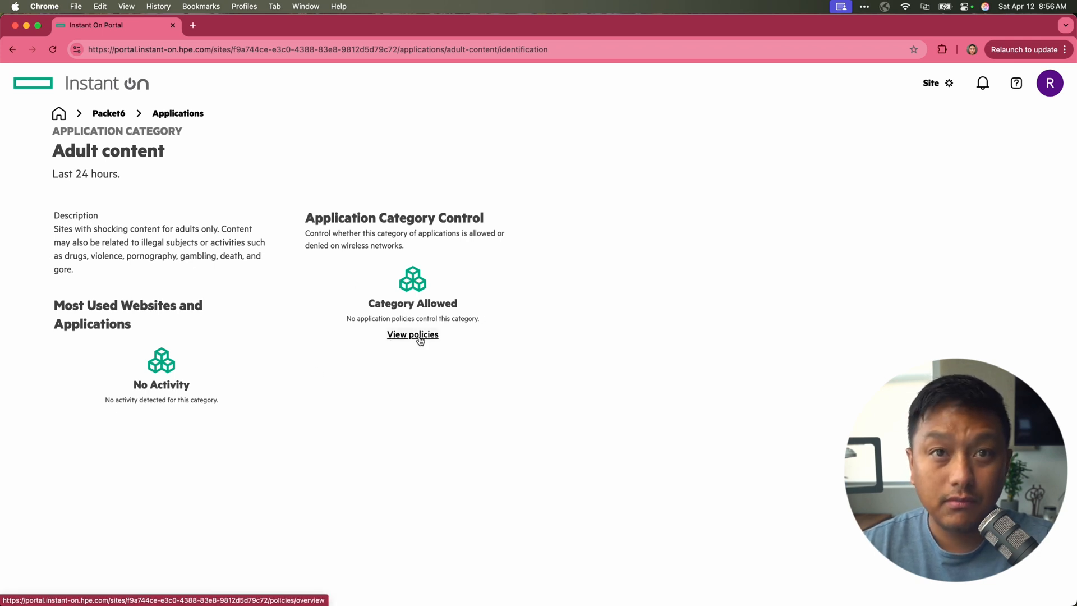
{"action": "left_click", "coordinate": [412, 335]}
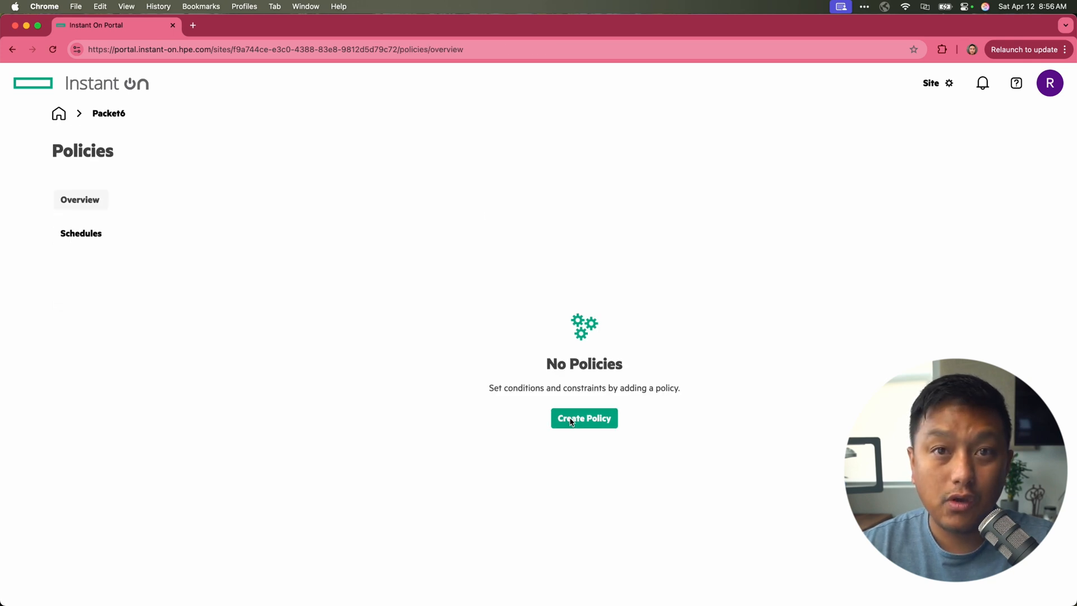
Start a new Applications policy and set its action to Block
{"action": "left_click", "coordinate": [583, 419]}
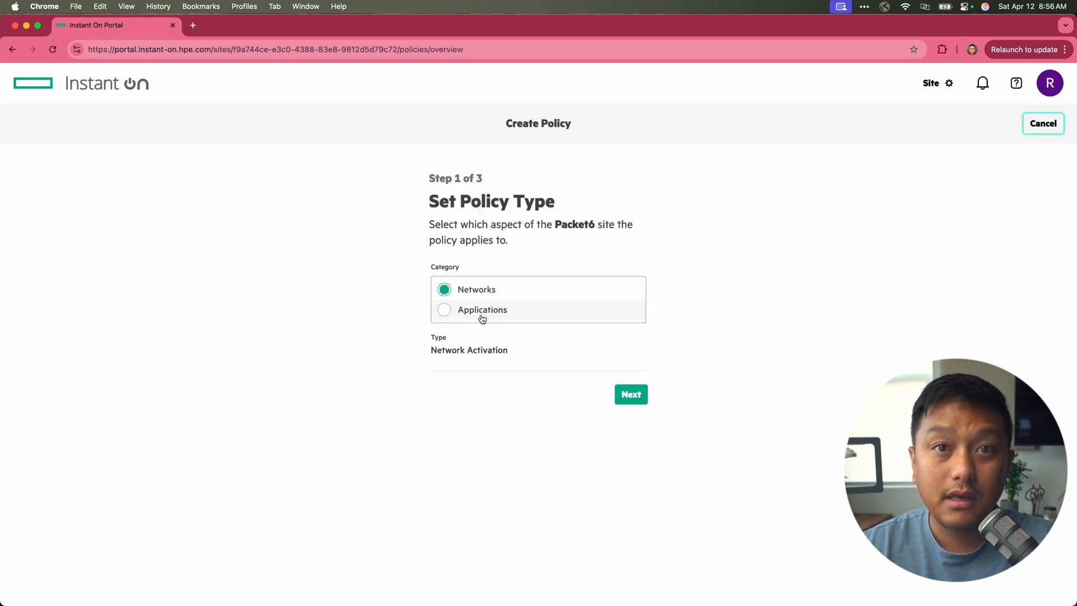
{"action": "left_click", "coordinate": [444, 310]}
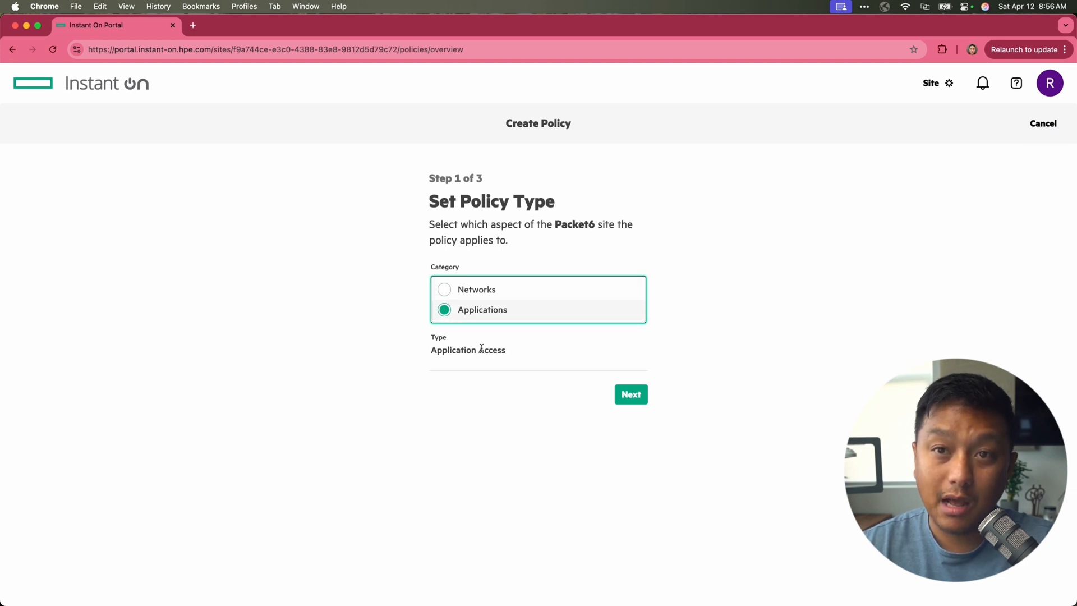
{"action": "left_click", "coordinate": [629, 394]}
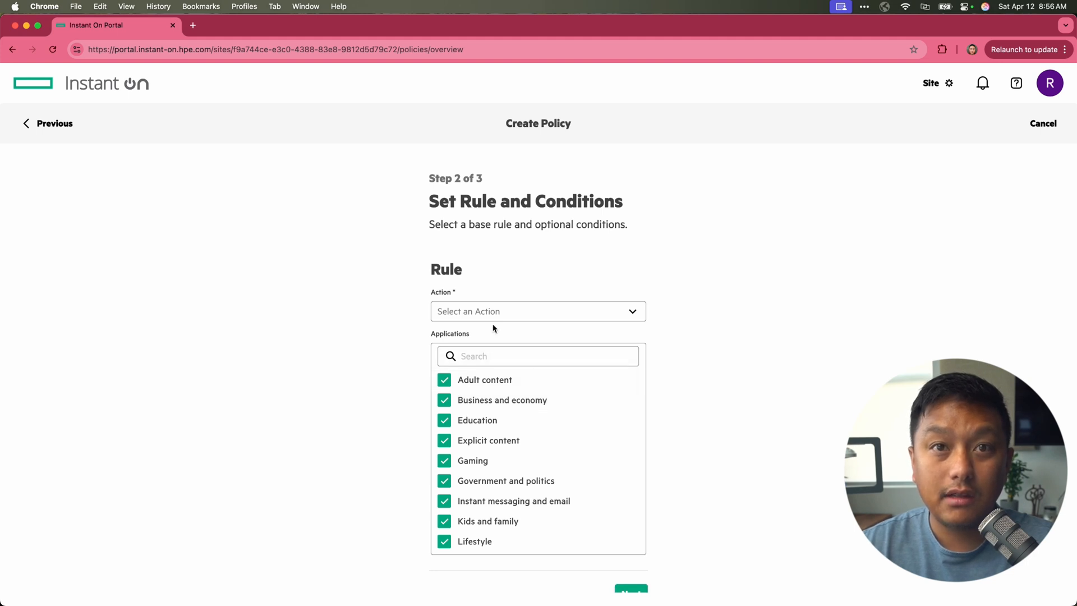
{"action": "left_click", "coordinate": [537, 311]}
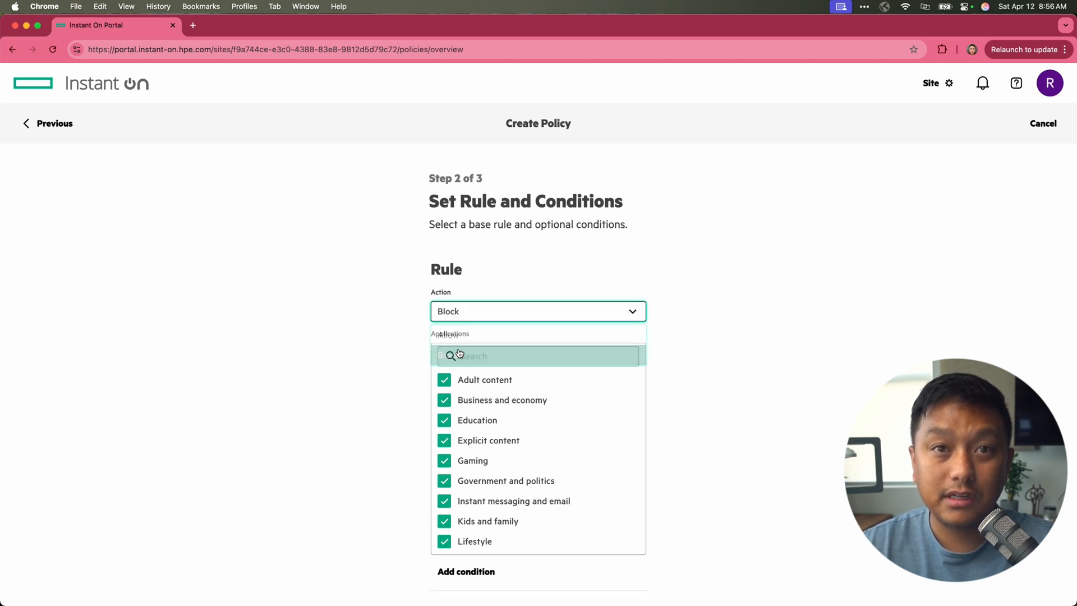
{"action": "left_click", "coordinate": [538, 356]}
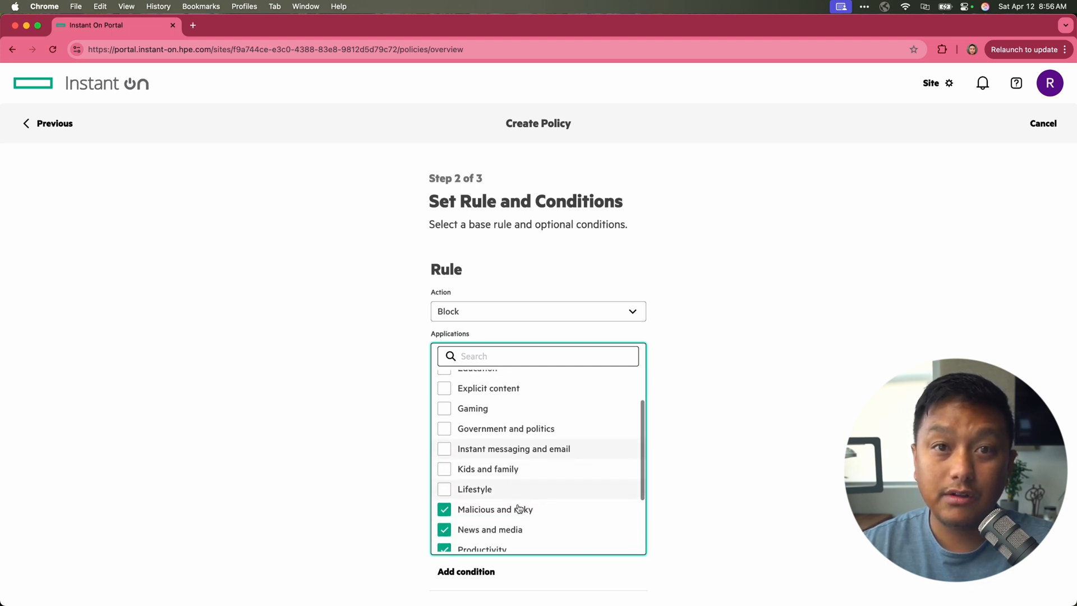
Limit blocked categories to Adult content and Malicious and risky, with no extra conditions, and proceed to naming
{"action": "scroll", "scroll_direction": "down", "scroll_amount": 3}
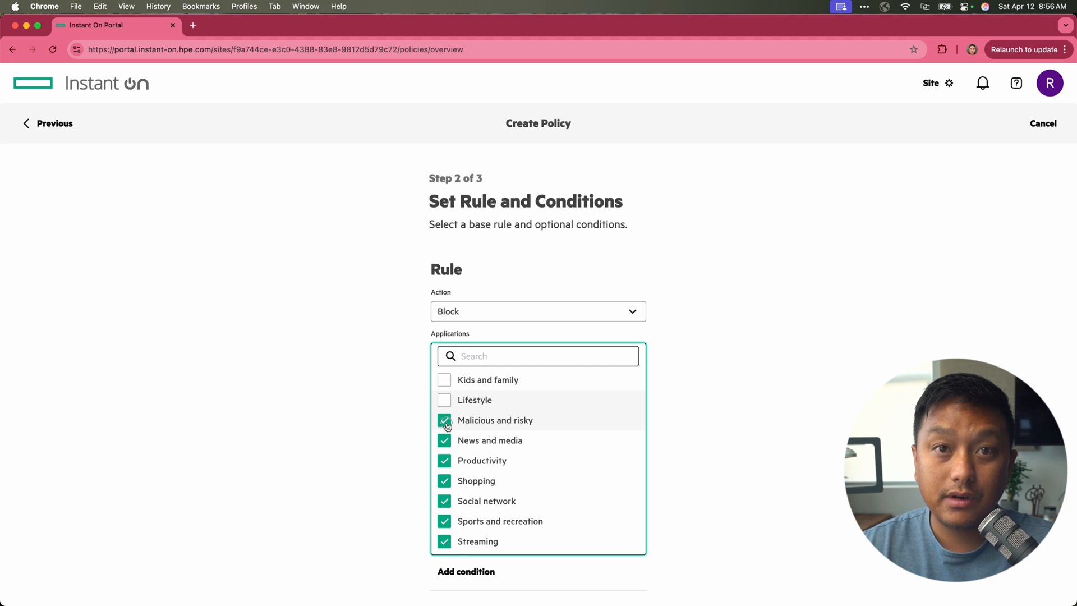
{"action": "left_click", "coordinate": [444, 440]}
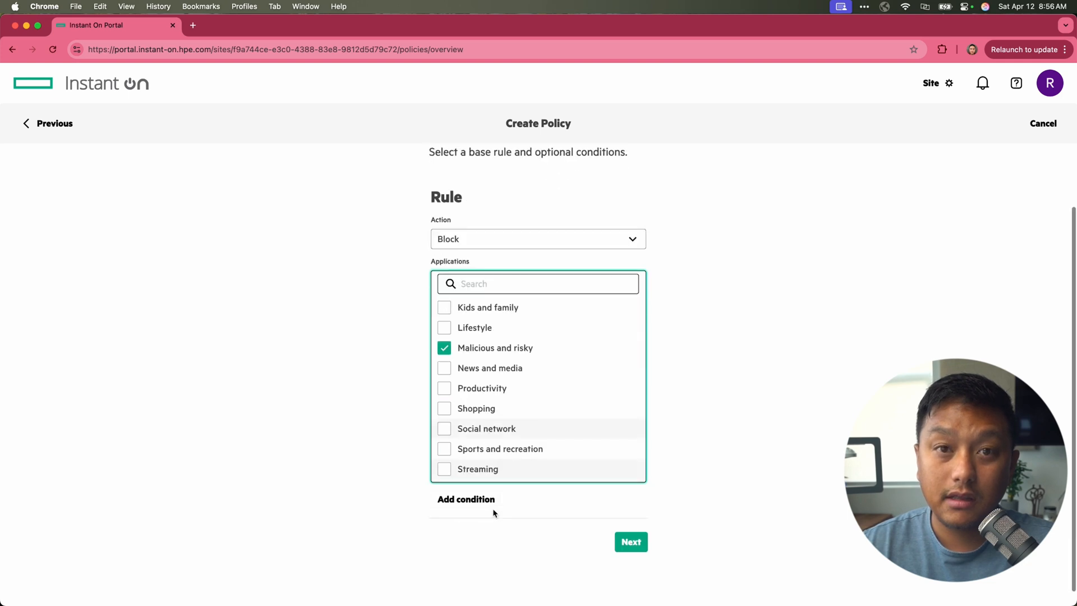
{"action": "left_click", "coordinate": [466, 499]}
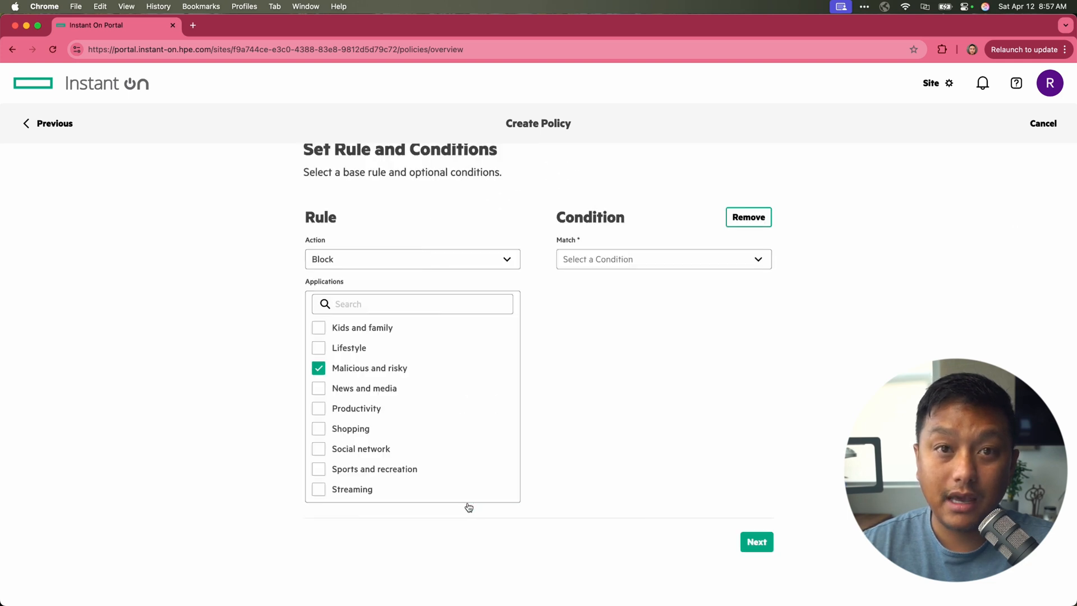
{"action": "mouse_move", "coordinate": [602, 274]}
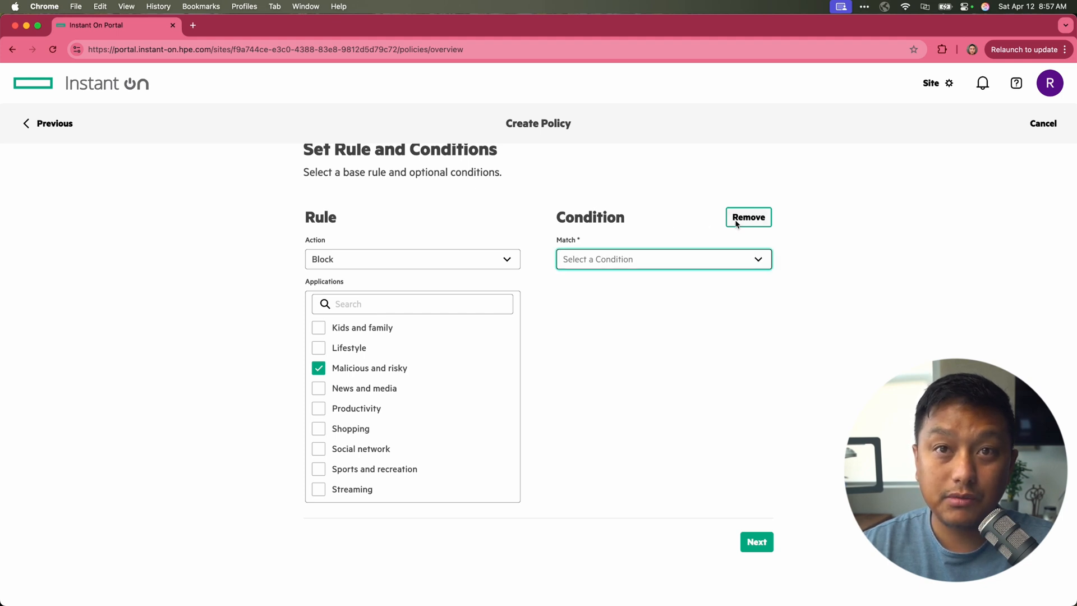
{"action": "left_click", "coordinate": [748, 217]}
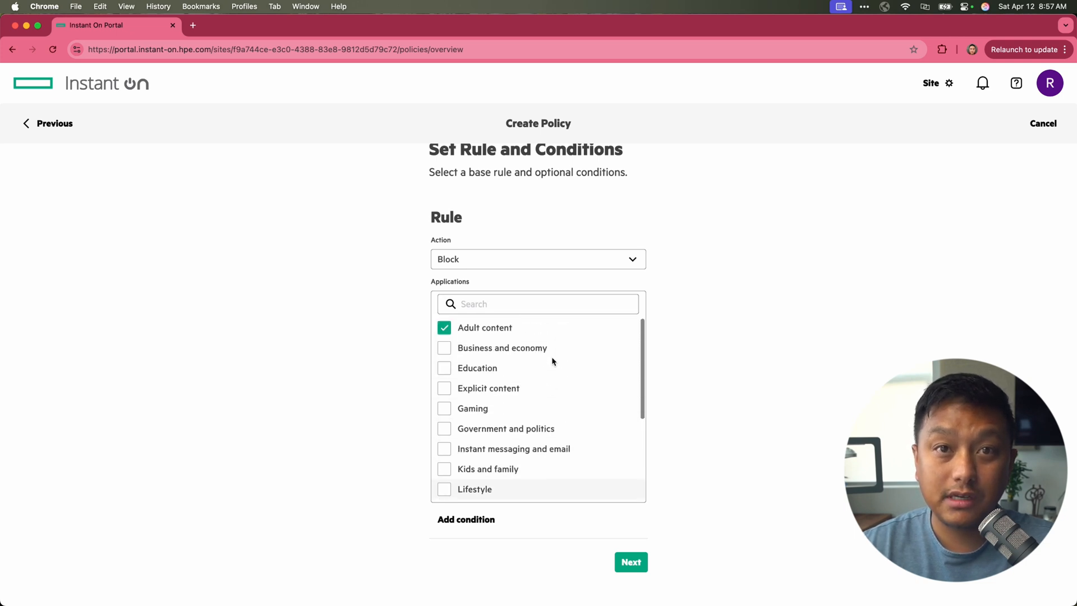
{"action": "left_click", "coordinate": [630, 561]}
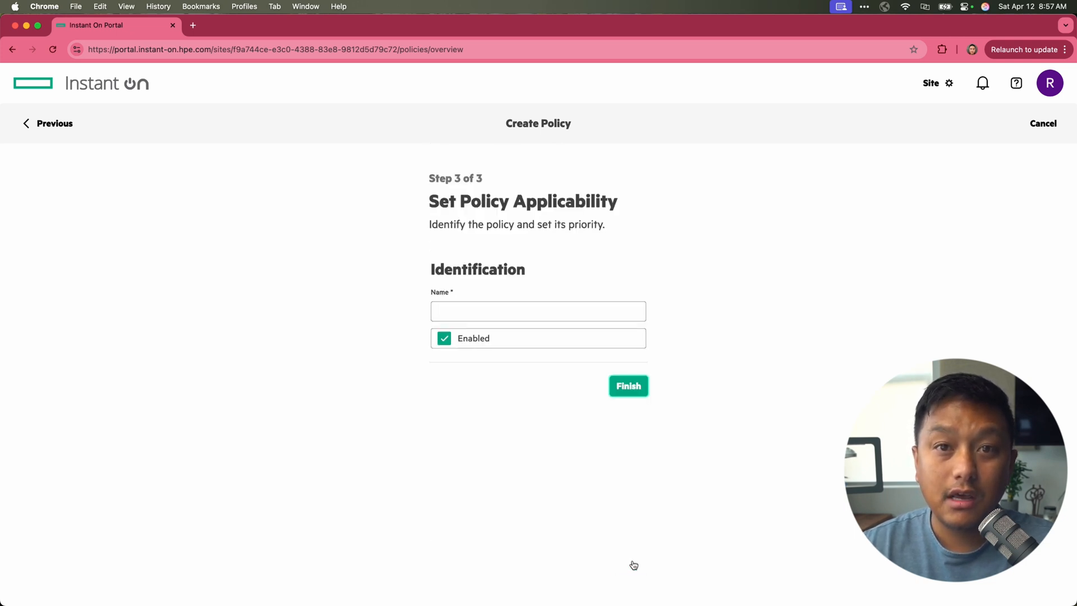
Name the policy 'Block Adult and Malicious Content', keep it enabled and finish; it lists as Active
{"action": "left_click", "coordinate": [537, 311]}
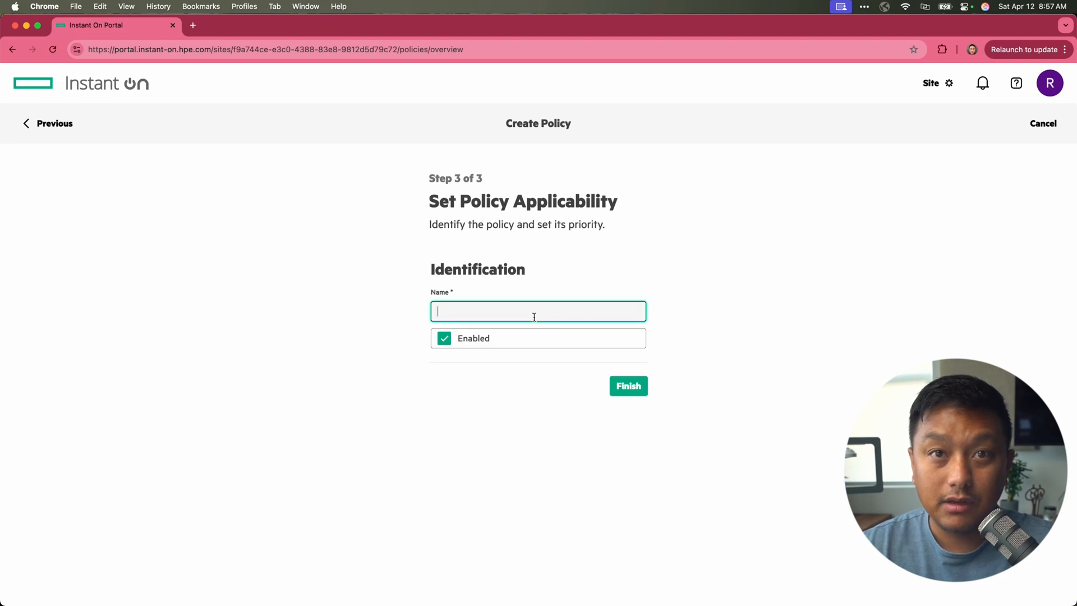
{"action": "type", "text": "Block Adult and"}
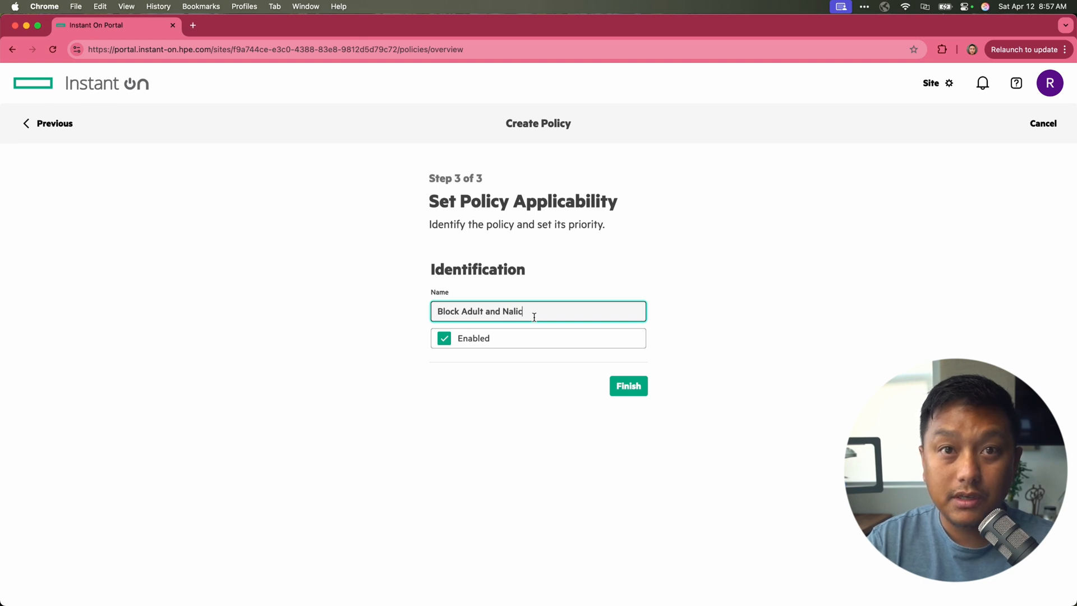
{"action": "type", "text": "Malicious"}
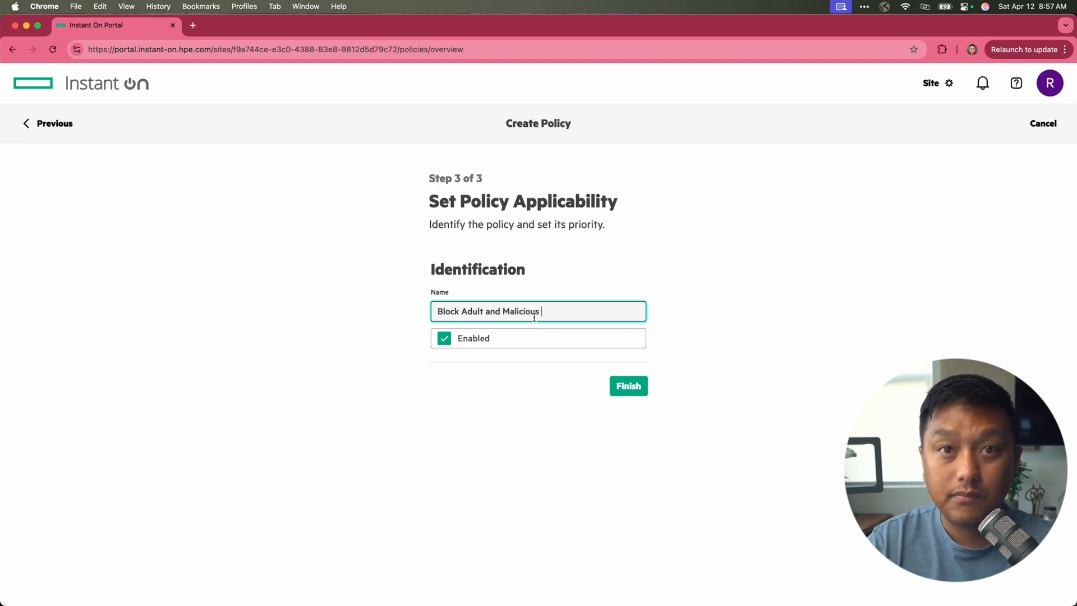
{"action": "type", "text": "Content"}
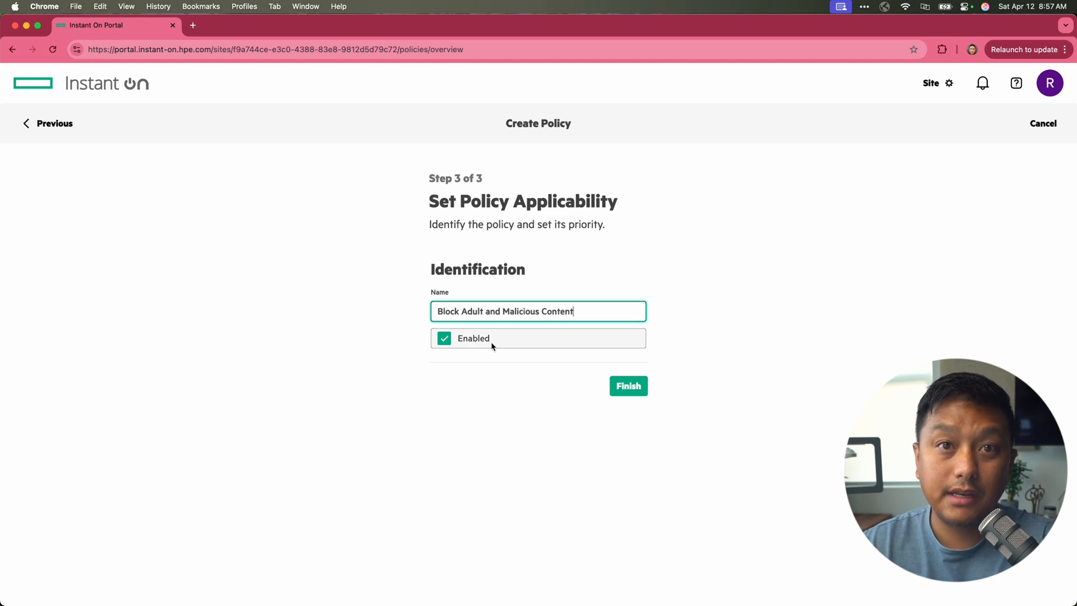
{"action": "left_click", "coordinate": [627, 385]}
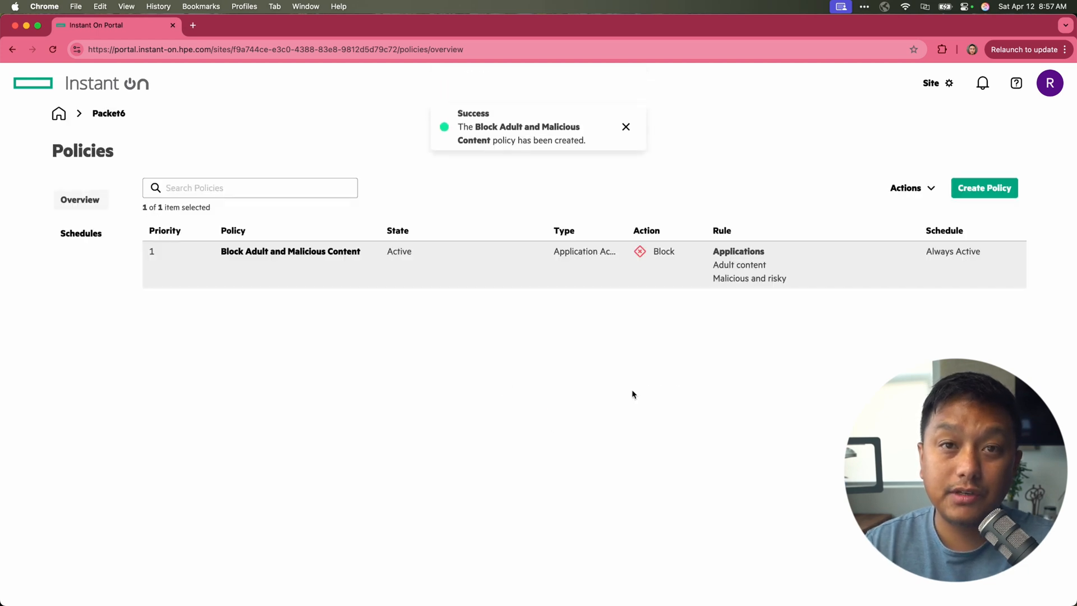
{"action": "mouse_move", "coordinate": [537, 375]}
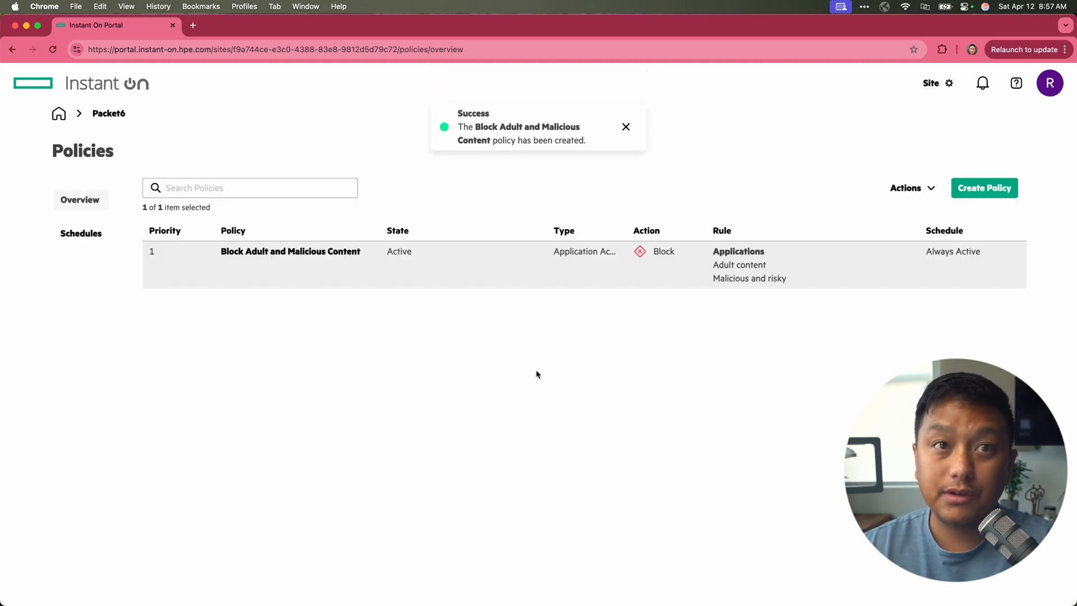
{"action": "mouse_move", "coordinate": [593, 326]}
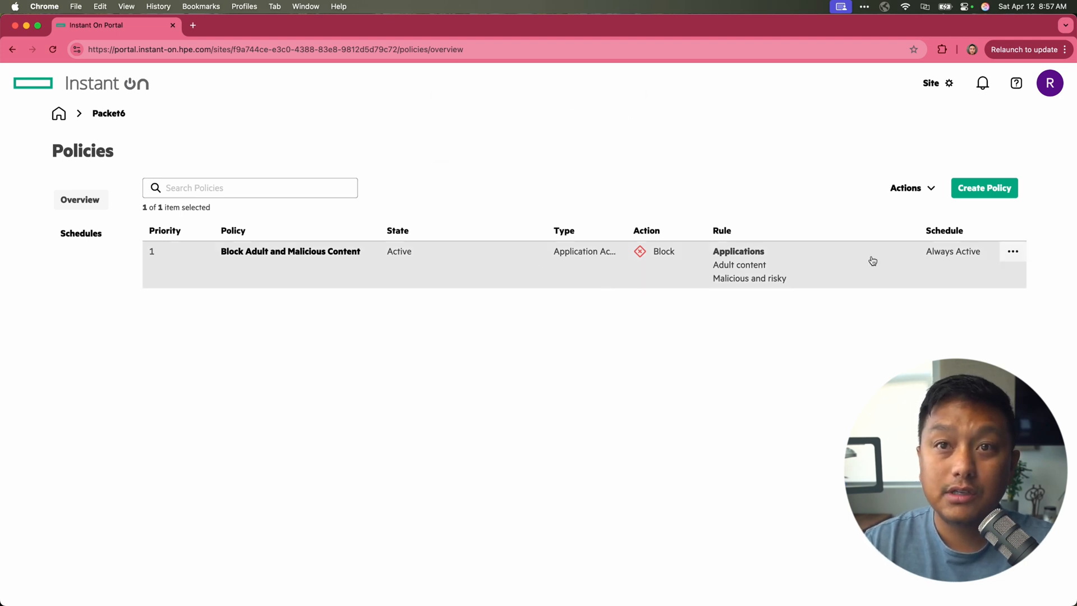
{"action": "left_click", "coordinate": [1013, 250]}
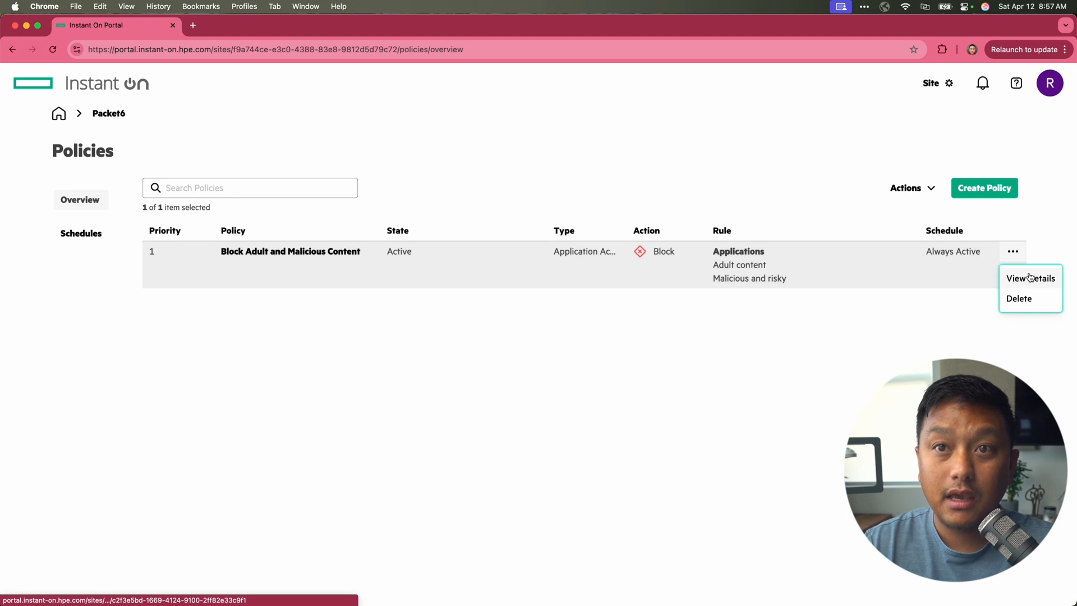